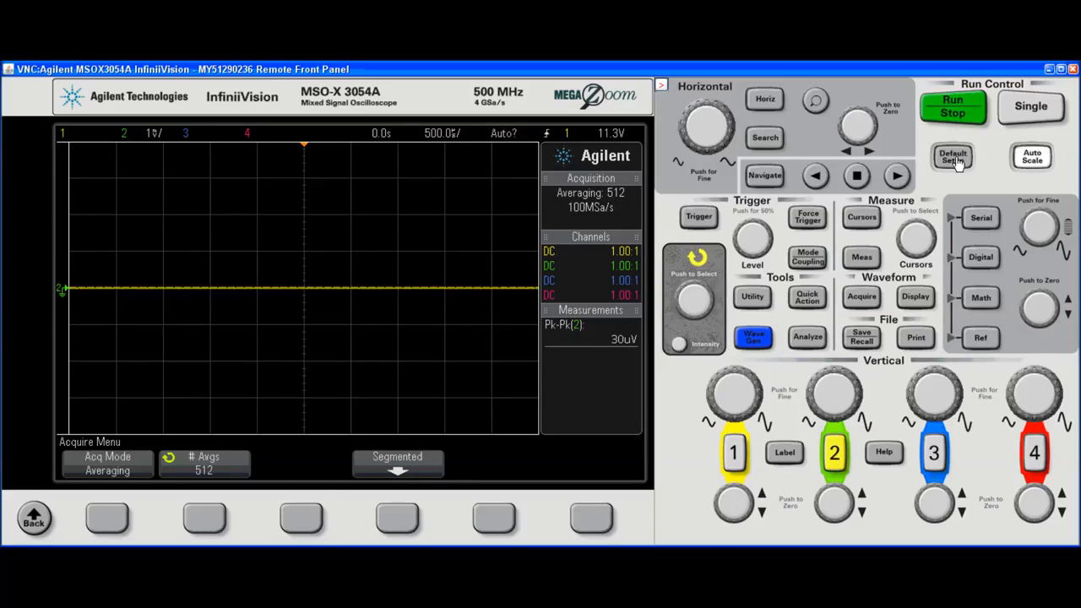
# Reset the oscilloscope with Default Setup, returning acquisition to normal mode.
pyautogui.click(951, 157)
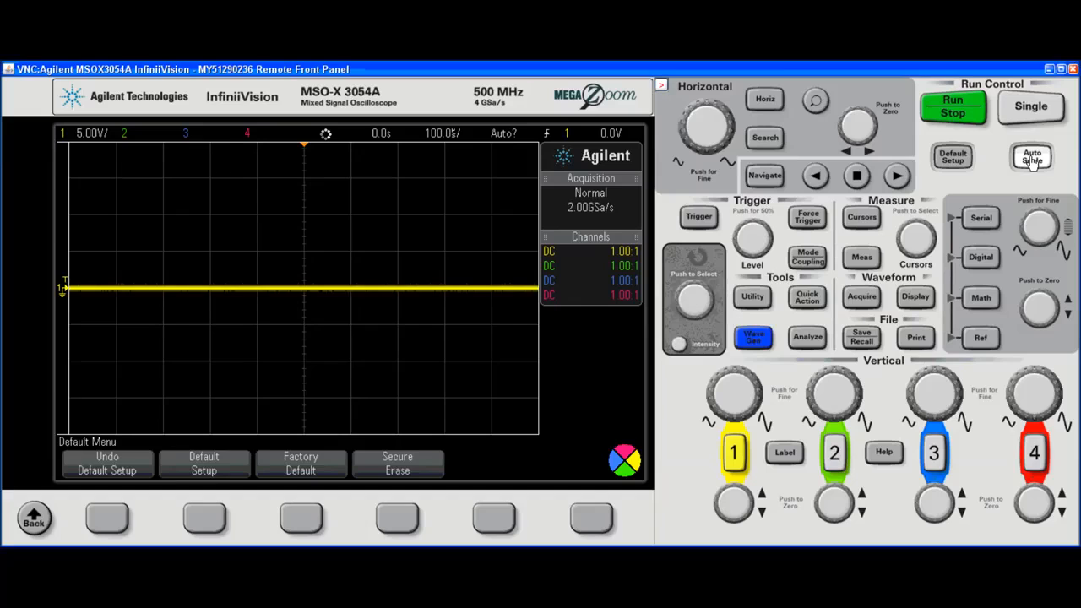
# Autoscale to display digital channels D0–D7 as square waves triggered on D7.
pyautogui.click(1031, 158)
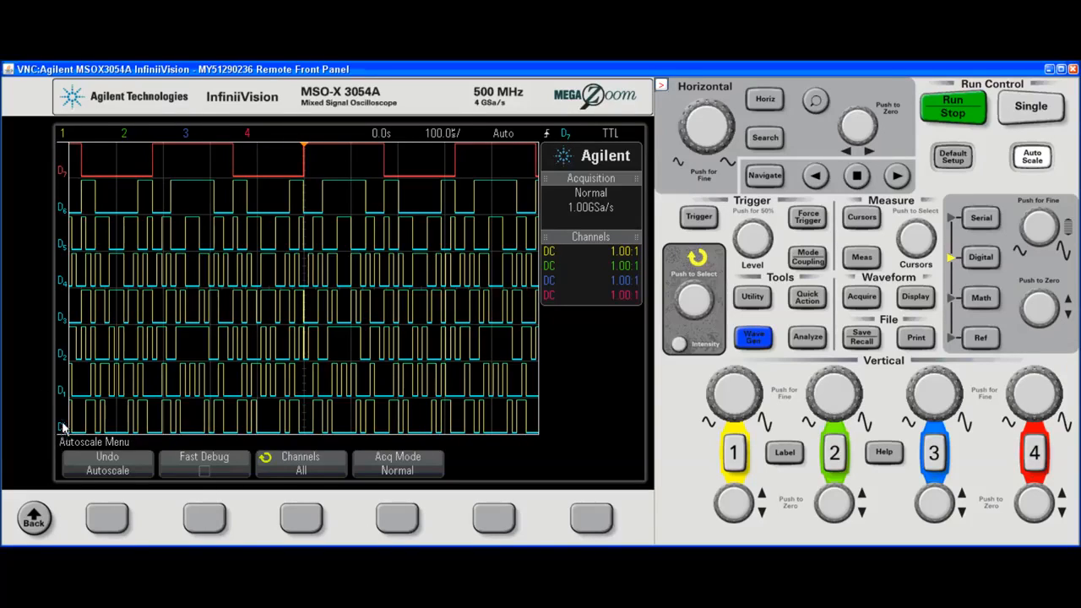
pyautogui.moveTo(72, 173)
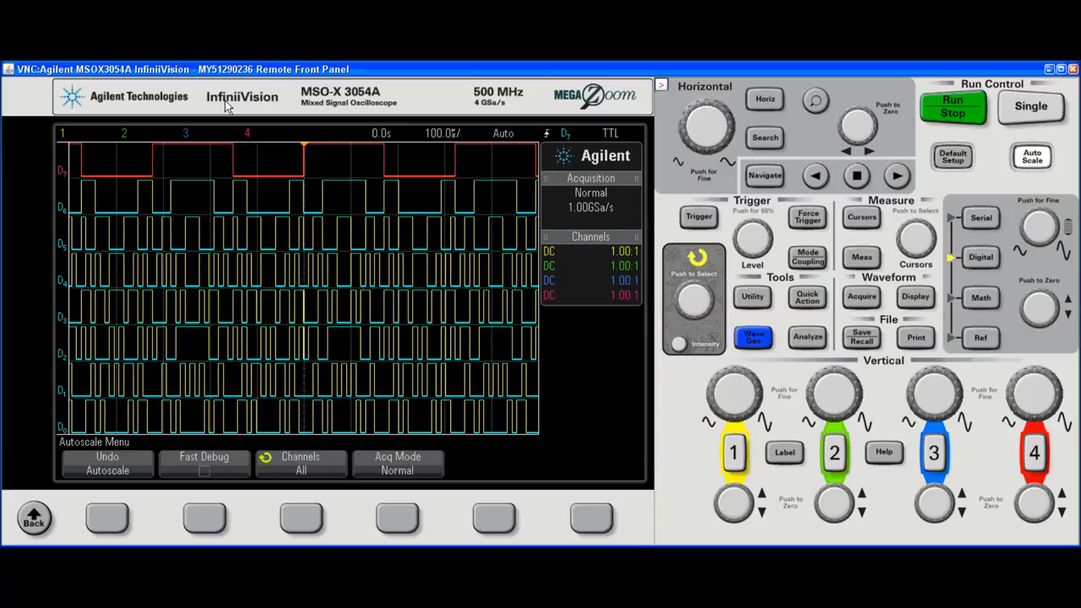
pyautogui.moveTo(91, 257)
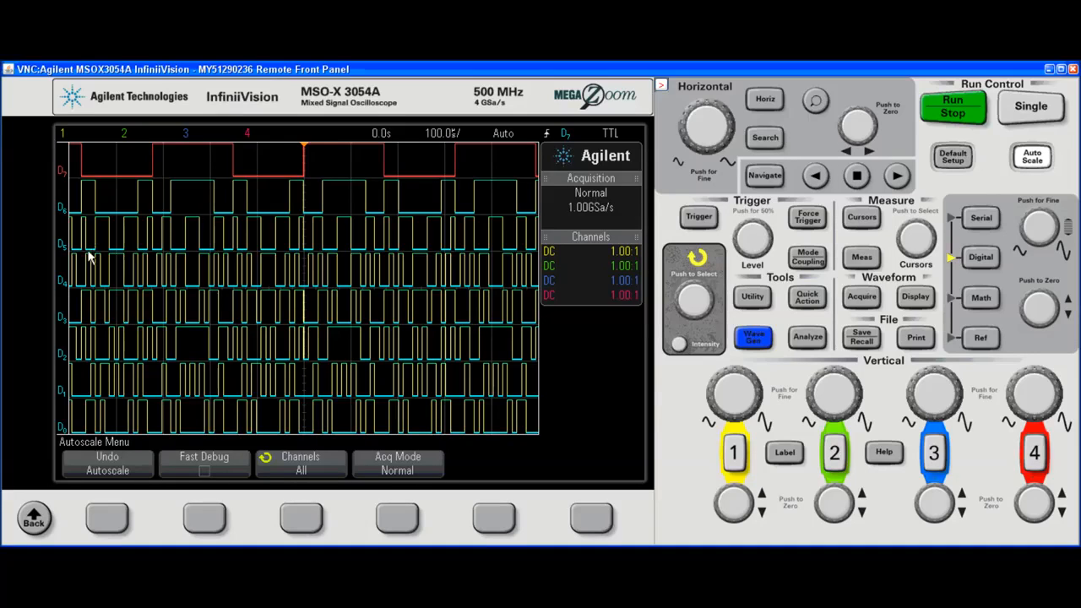
pyautogui.moveTo(168, 188)
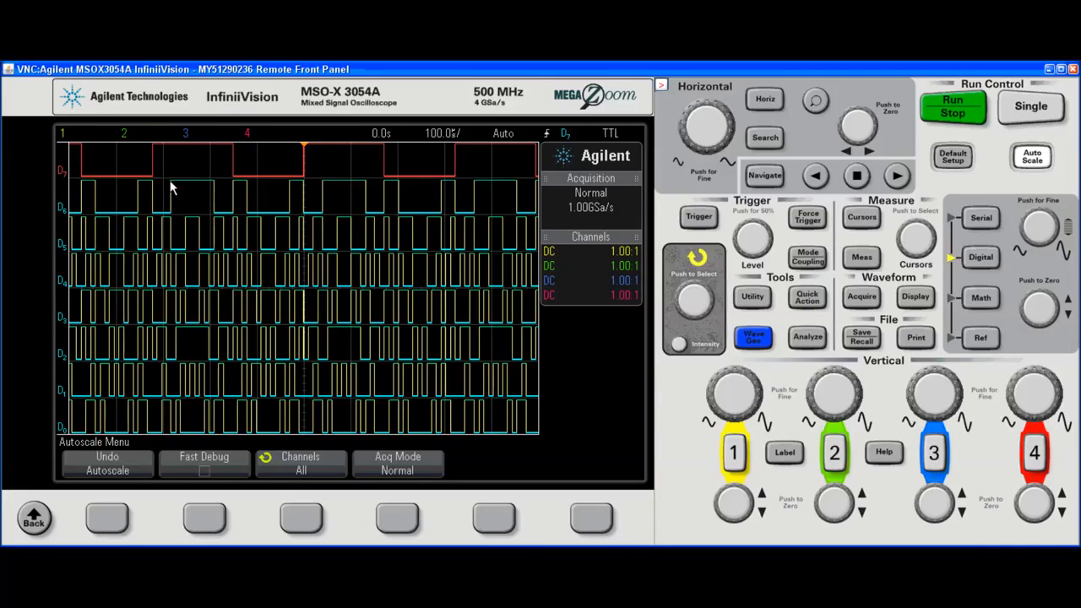
pyautogui.moveTo(211, 188)
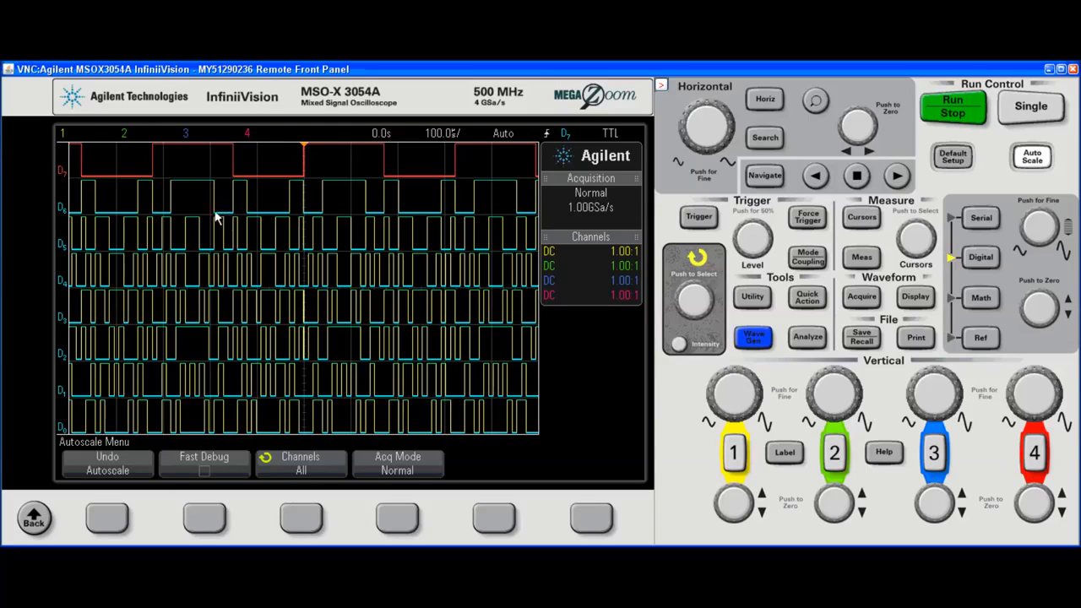
pyautogui.moveTo(227, 220)
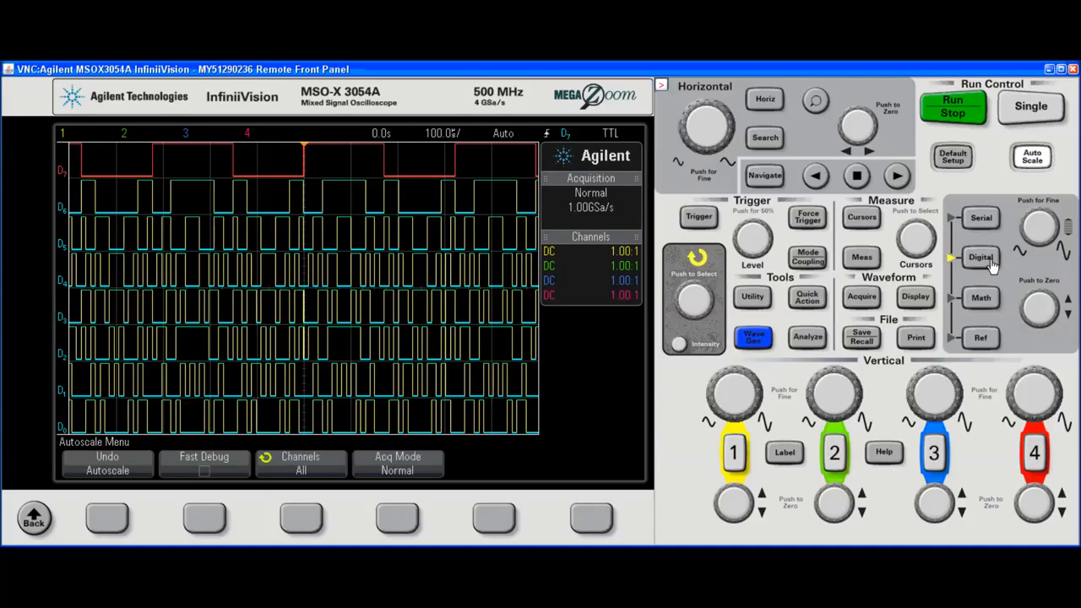
# Open the digital channel menu and shrink the D0–D7 traces to compact size.
pyautogui.click(980, 257)
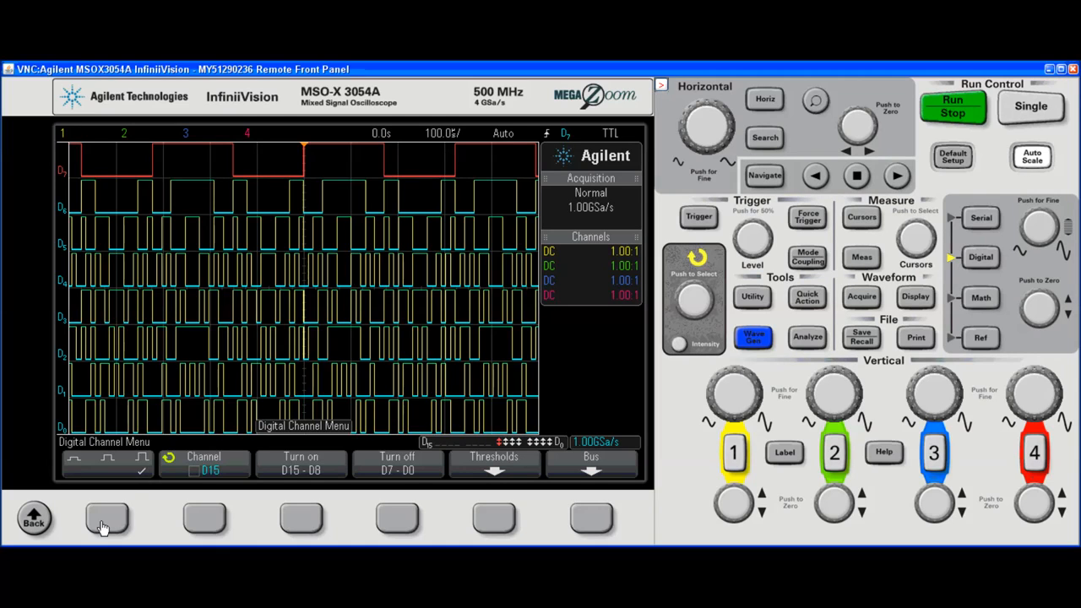
pyautogui.click(106, 518)
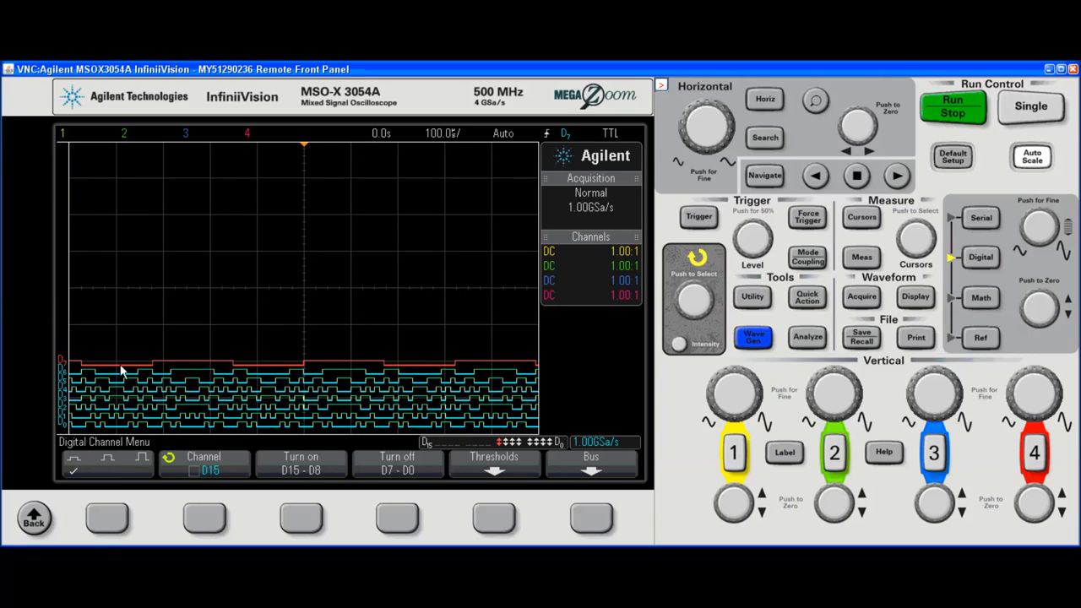
pyautogui.moveTo(232, 364)
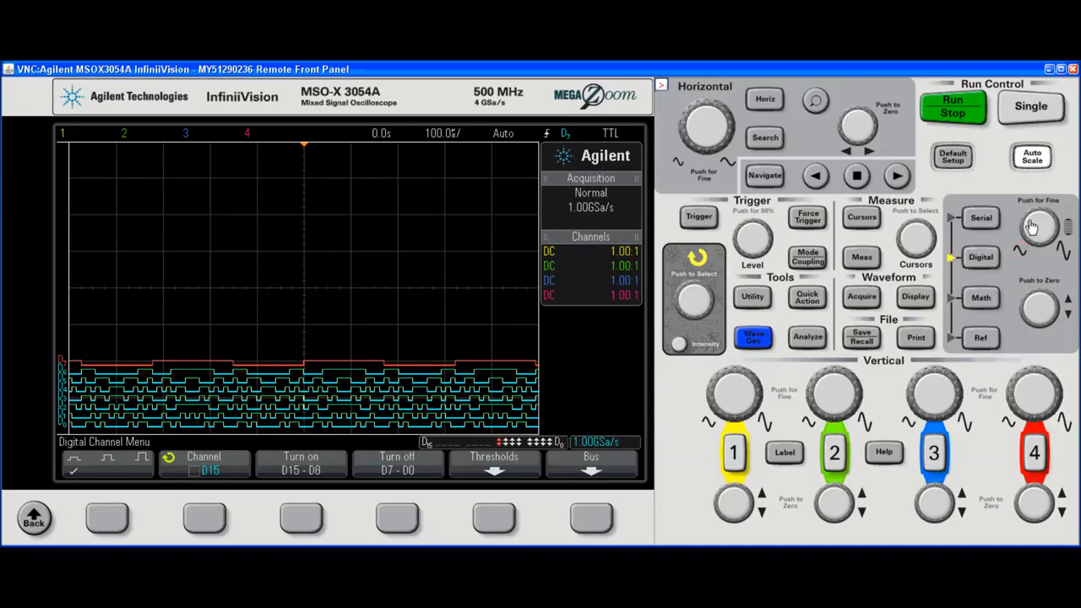
pyautogui.moveTo(1043, 324)
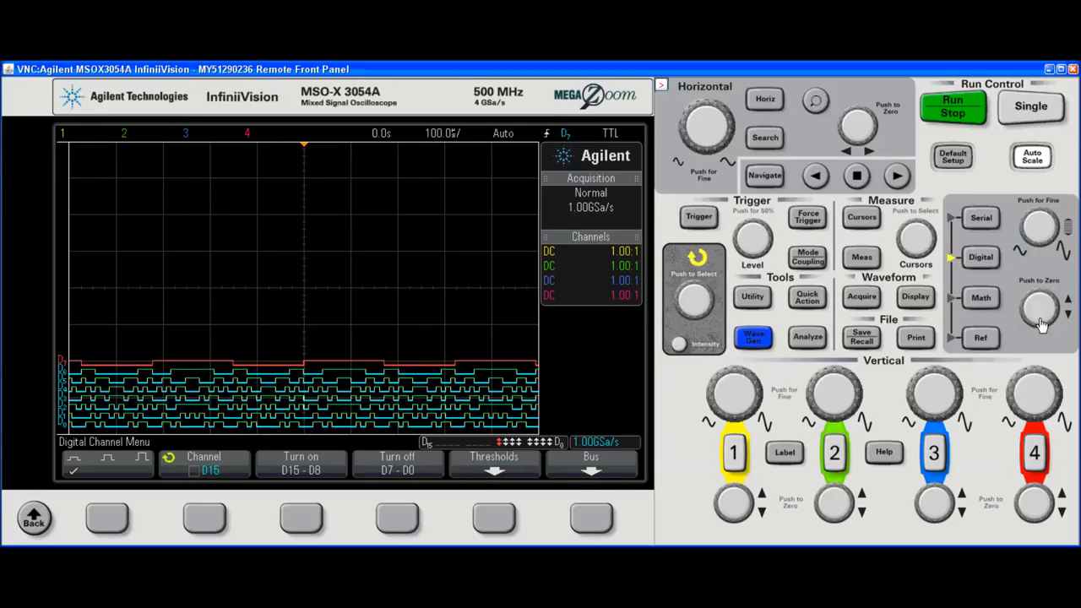
pyautogui.moveTo(1013, 224)
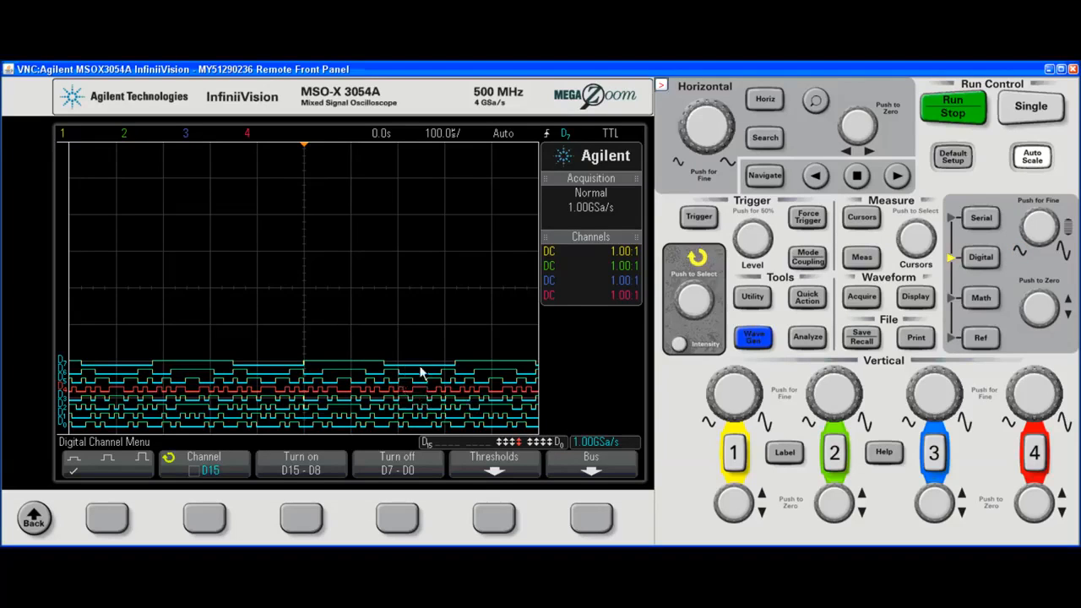
pyautogui.moveTo(1066, 294)
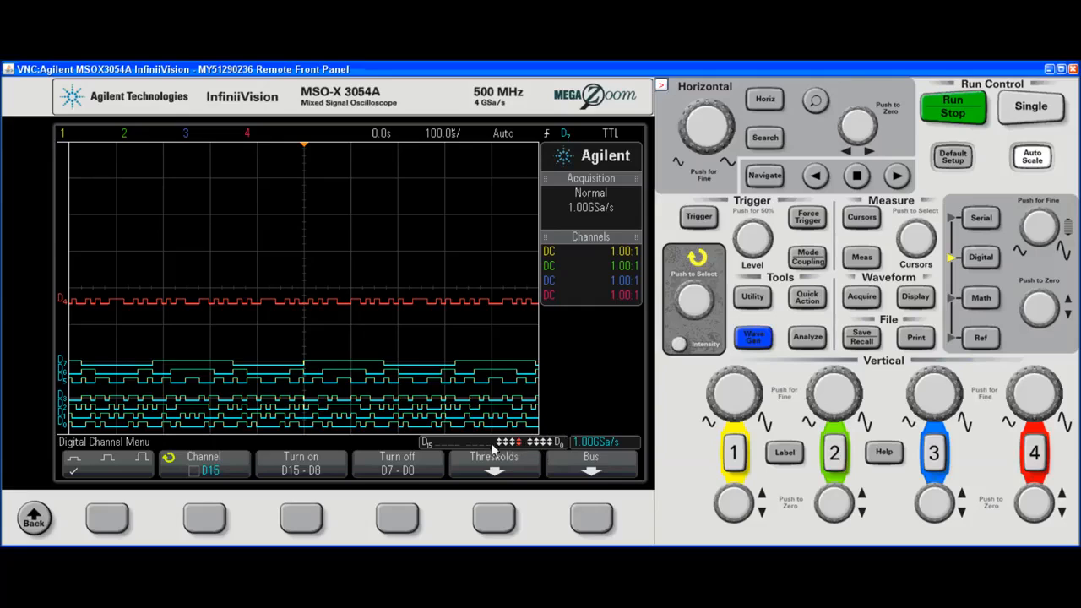
pyautogui.moveTo(496, 447)
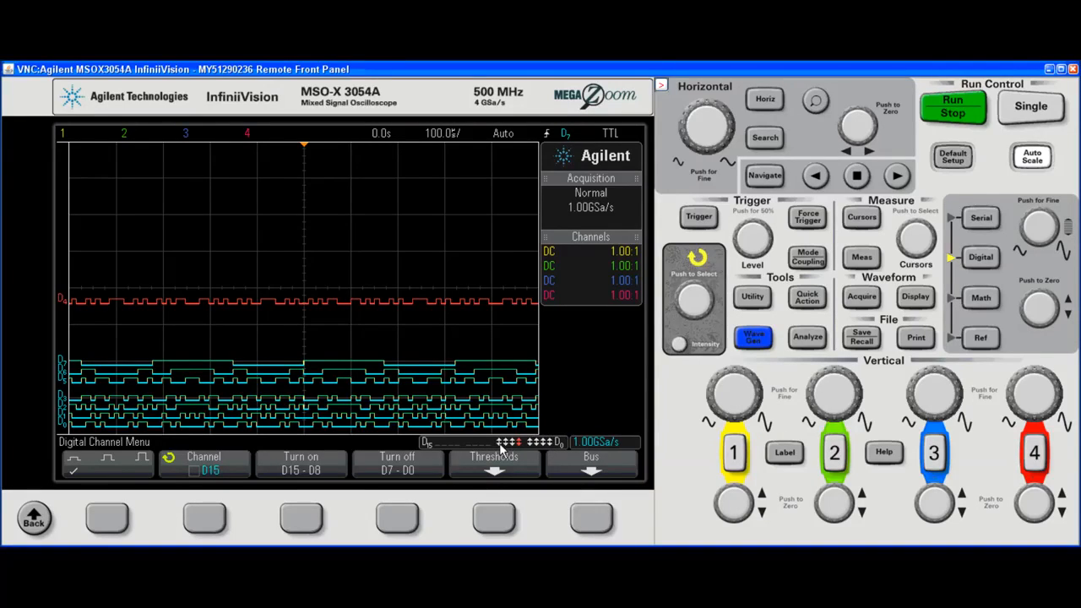
pyautogui.moveTo(253, 502)
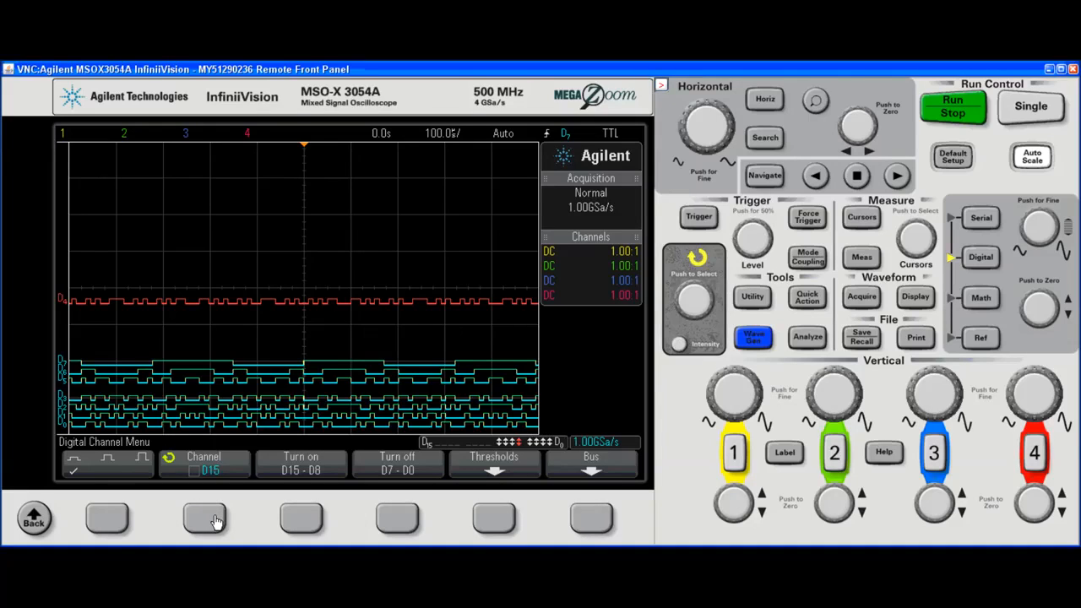
# Turn digital channels D15–D8 on, check the channel list, then switch them back off.
pyautogui.click(204, 462)
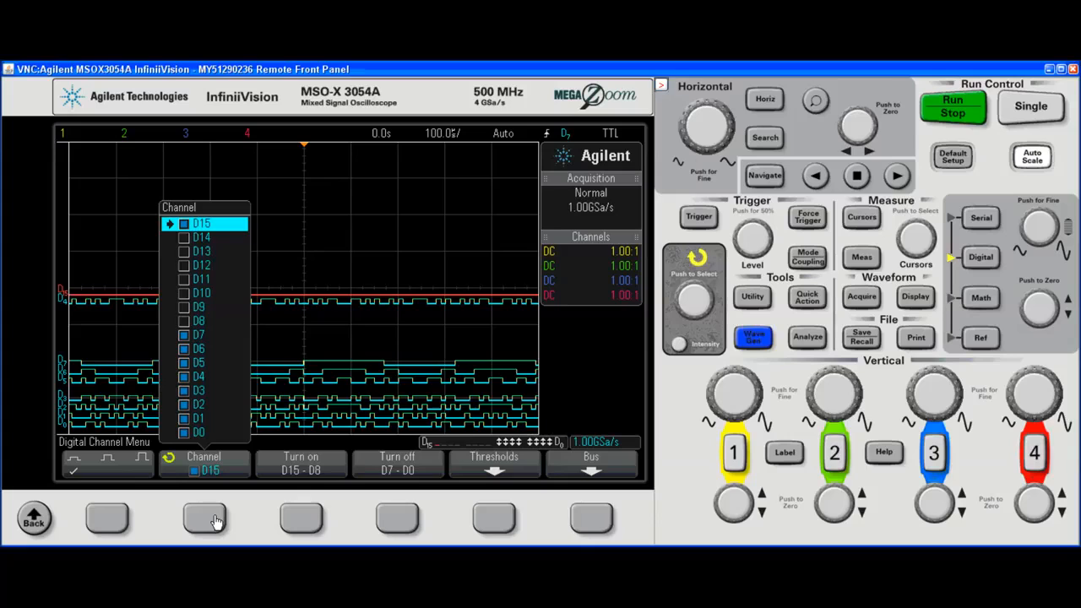
pyautogui.moveTo(240, 316)
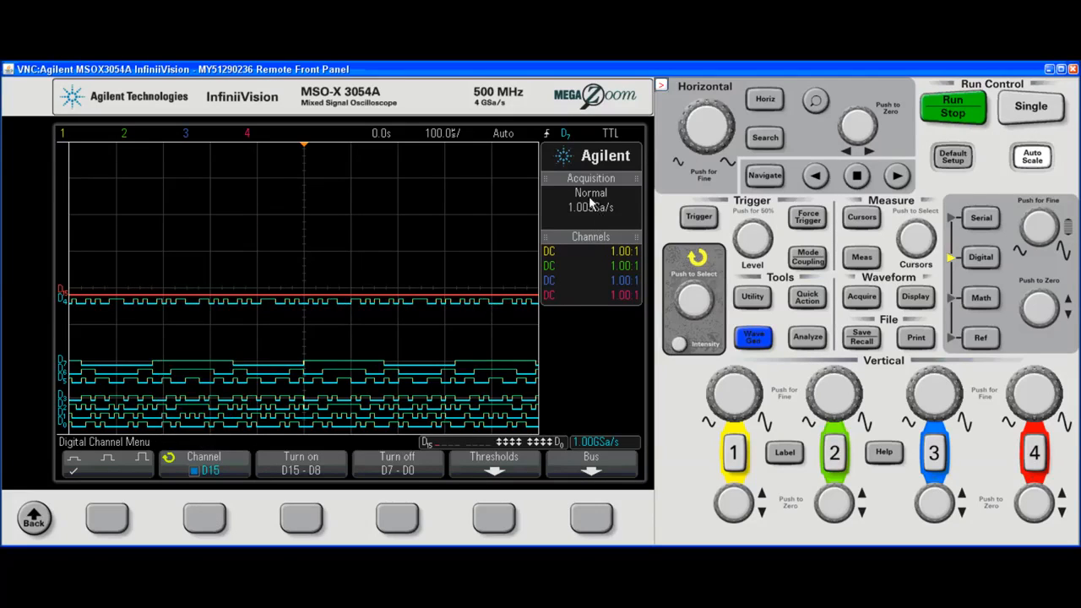
pyautogui.moveTo(593, 213)
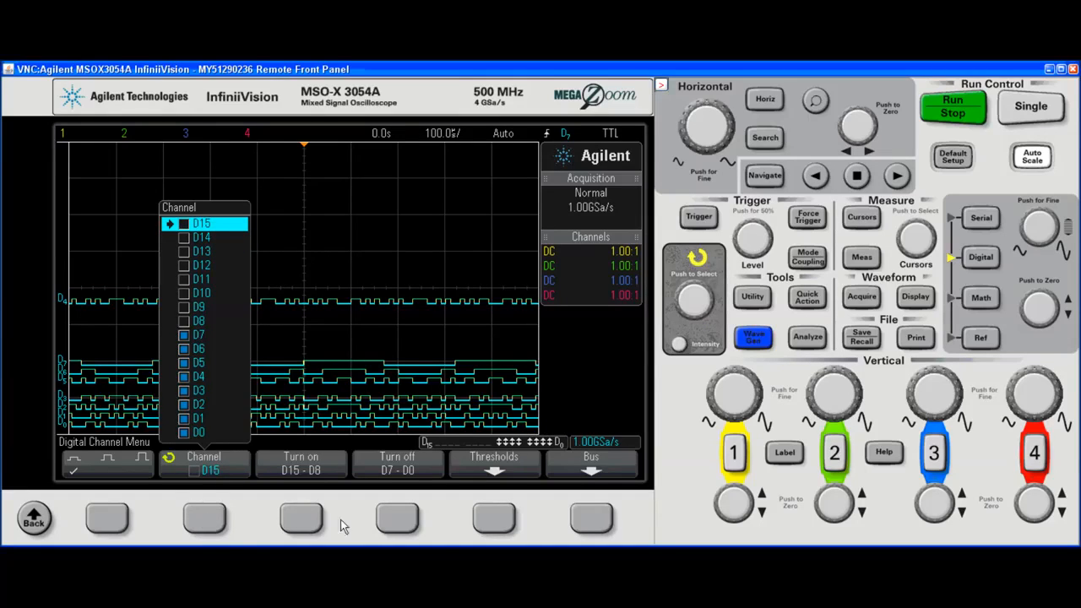
pyautogui.click(301, 463)
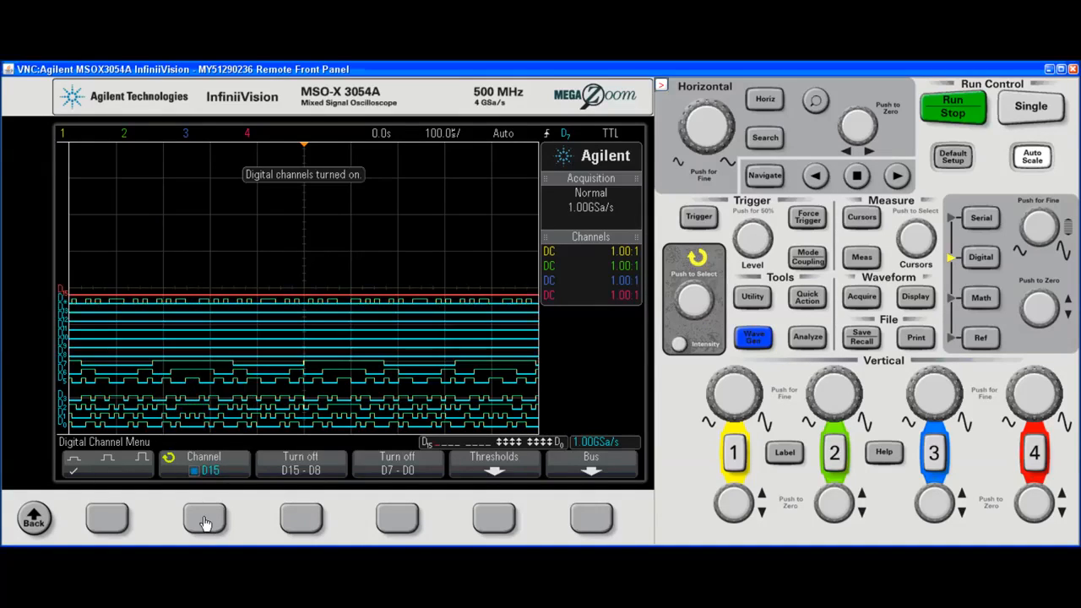
pyautogui.click(203, 463)
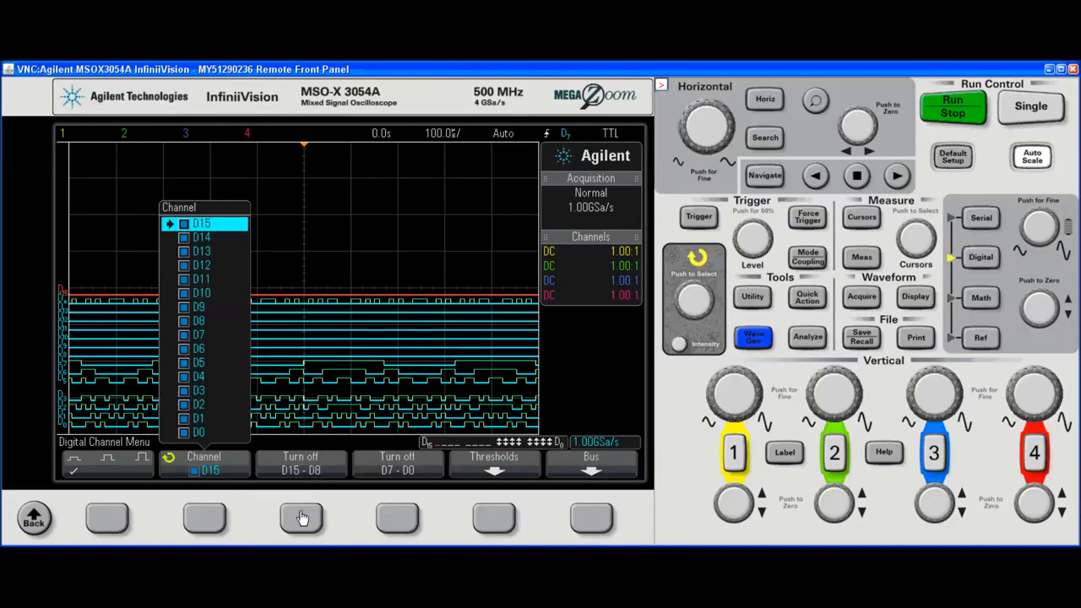
pyautogui.click(301, 463)
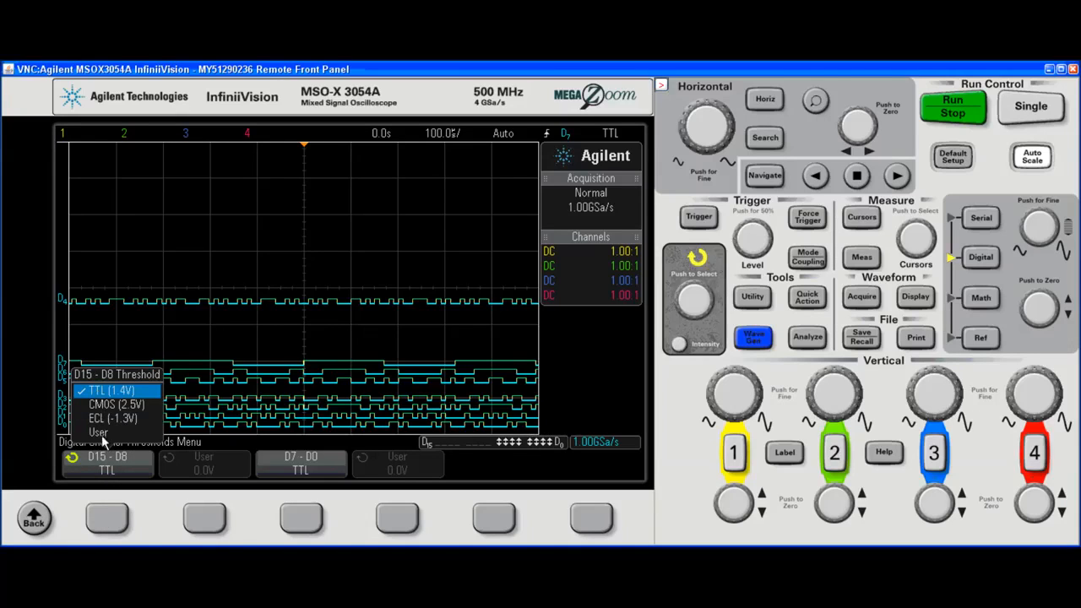
# Give D15–D8 a user-defined 50 mV threshold and bring up the bus menu.
pyautogui.click(115, 404)
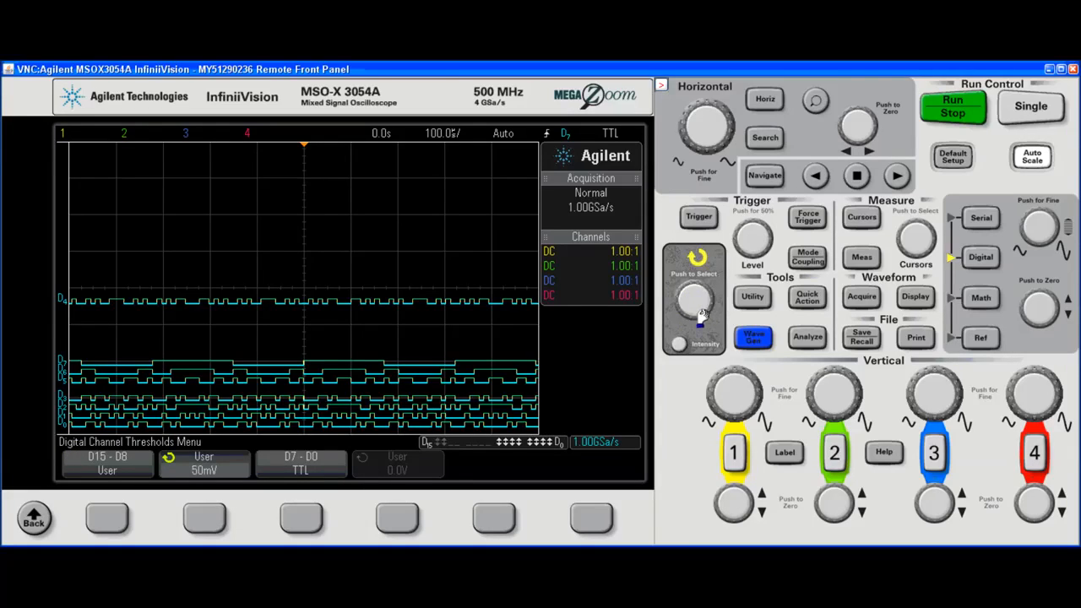
pyautogui.click(692, 304)
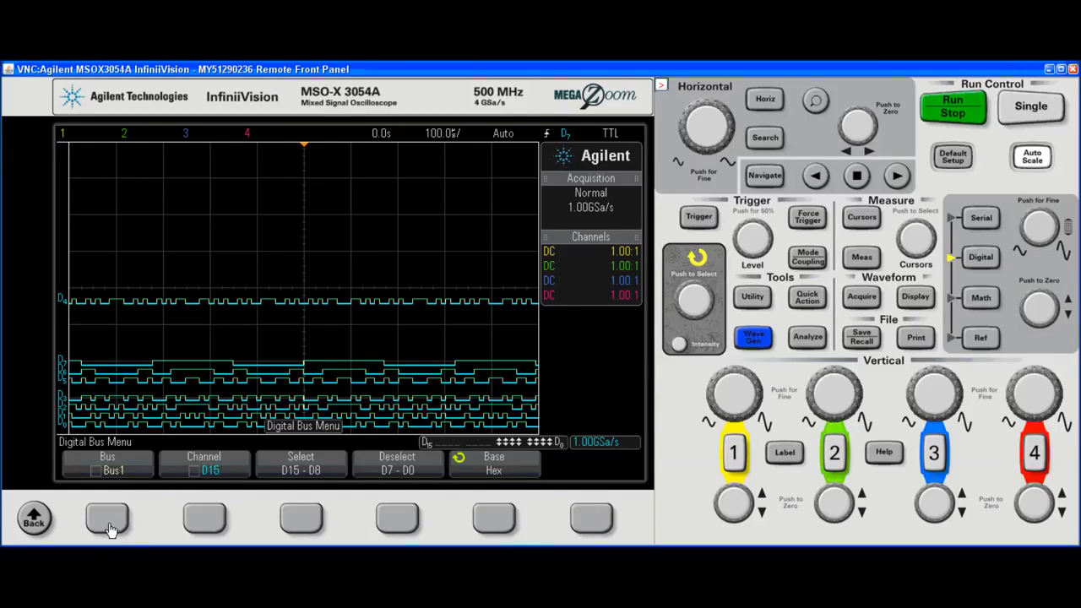
# Enable Bus1, remove D15–D8 from it, and list the Hex/Binary base choices.
pyautogui.click(107, 464)
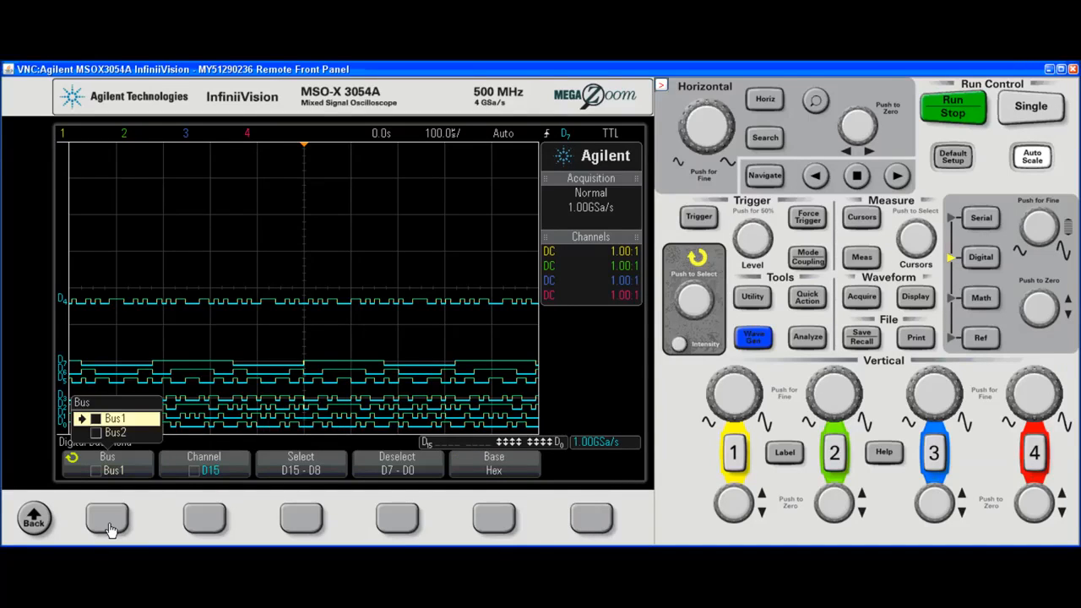
pyautogui.click(96, 470)
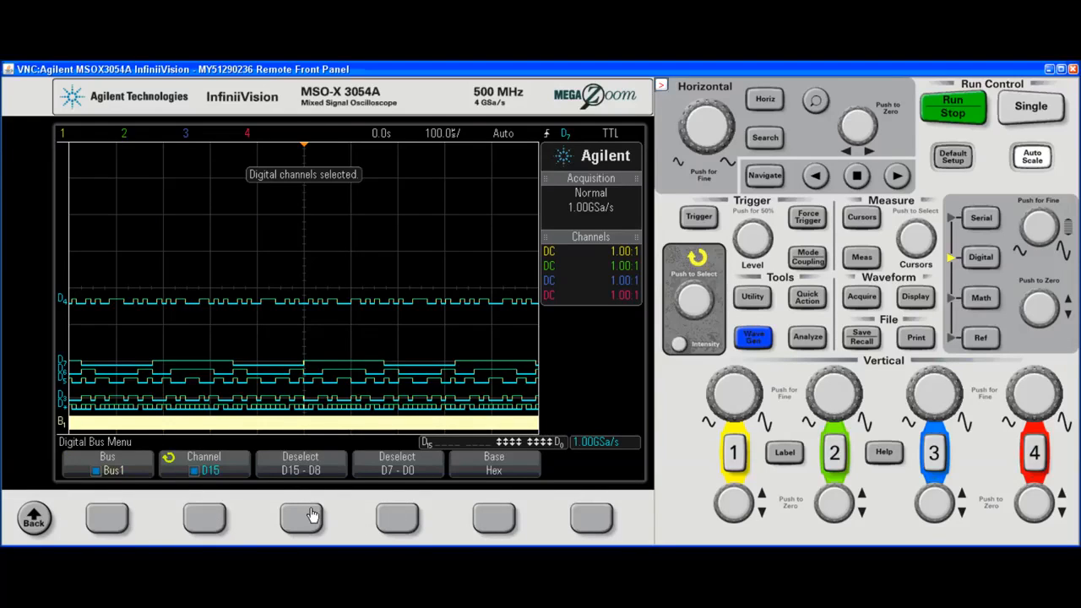
pyautogui.click(203, 464)
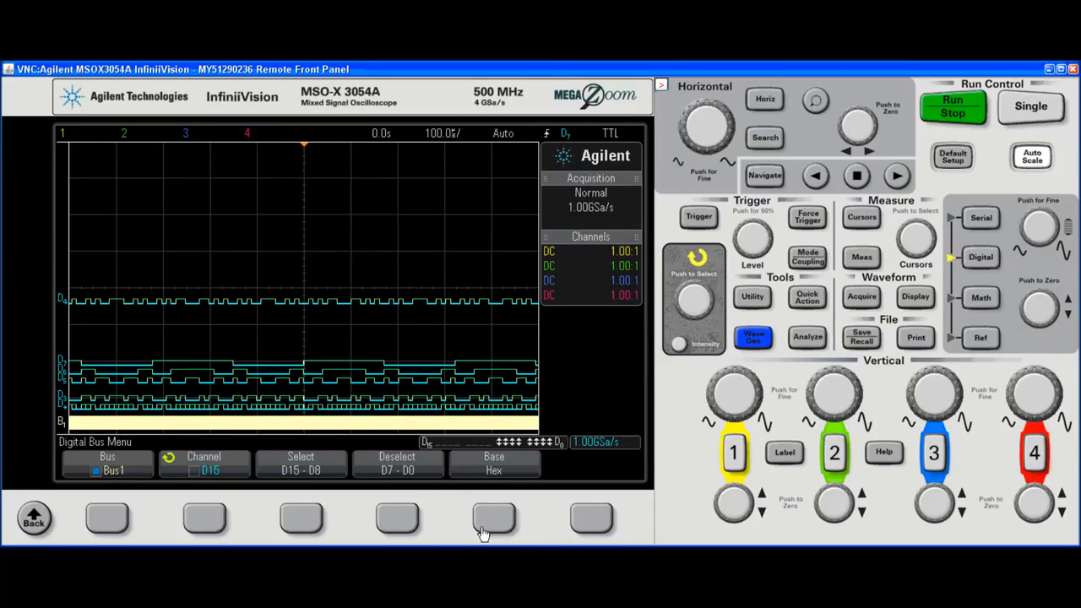
pyautogui.click(494, 464)
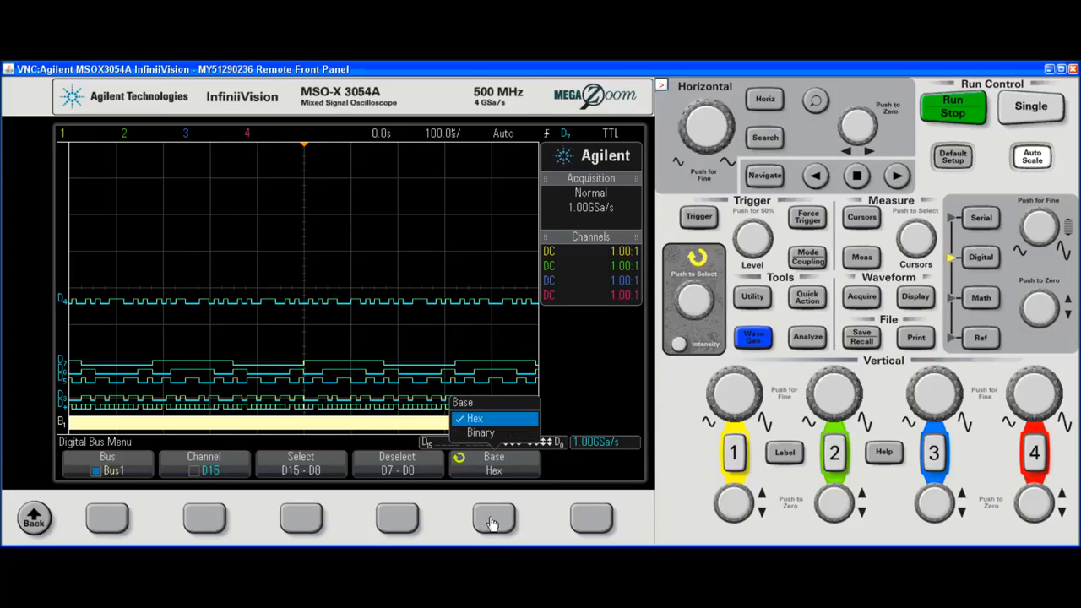
pyautogui.moveTo(667, 249)
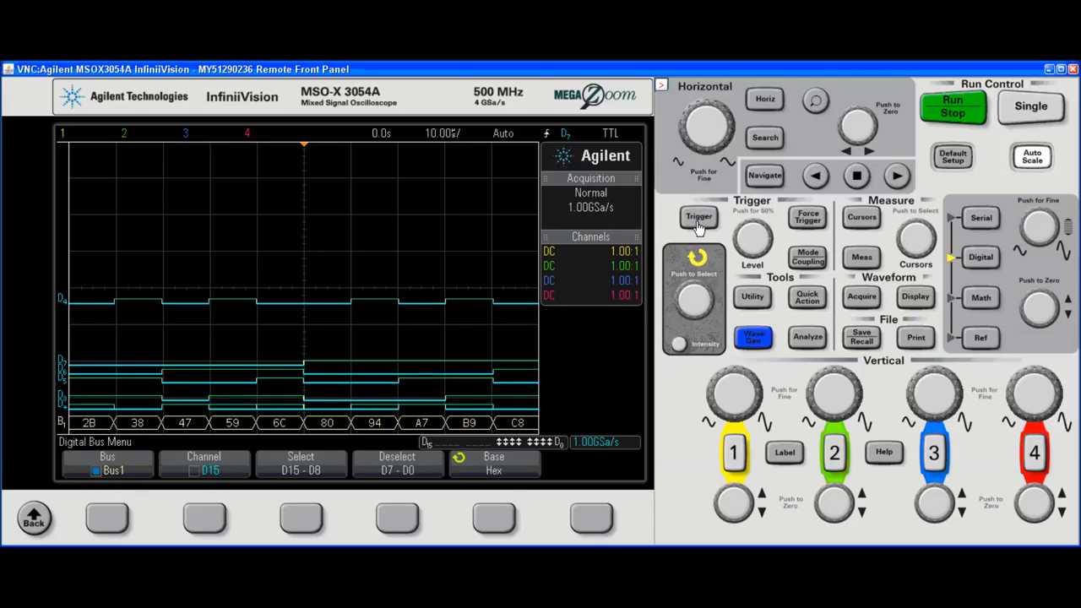
# Change the trigger type from Edge past OR to Pattern.
pyautogui.click(699, 217)
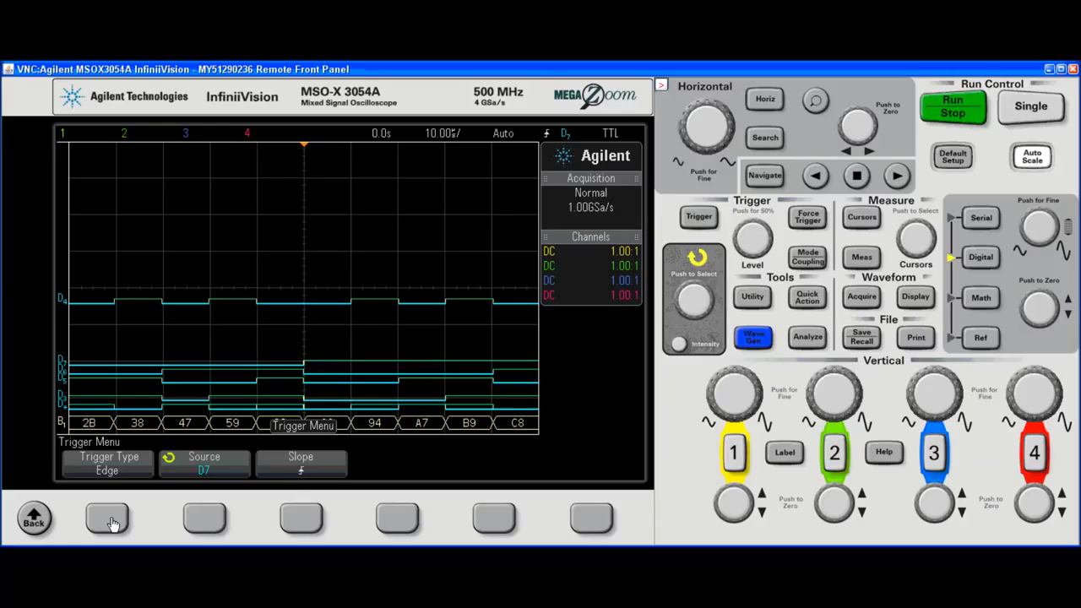
pyautogui.click(106, 463)
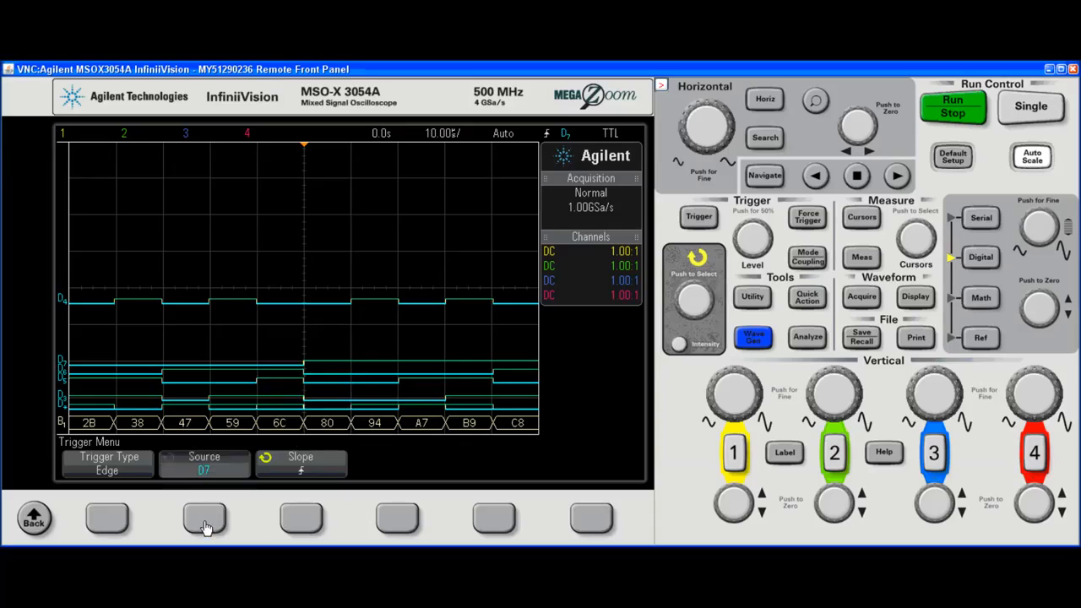
pyautogui.click(204, 463)
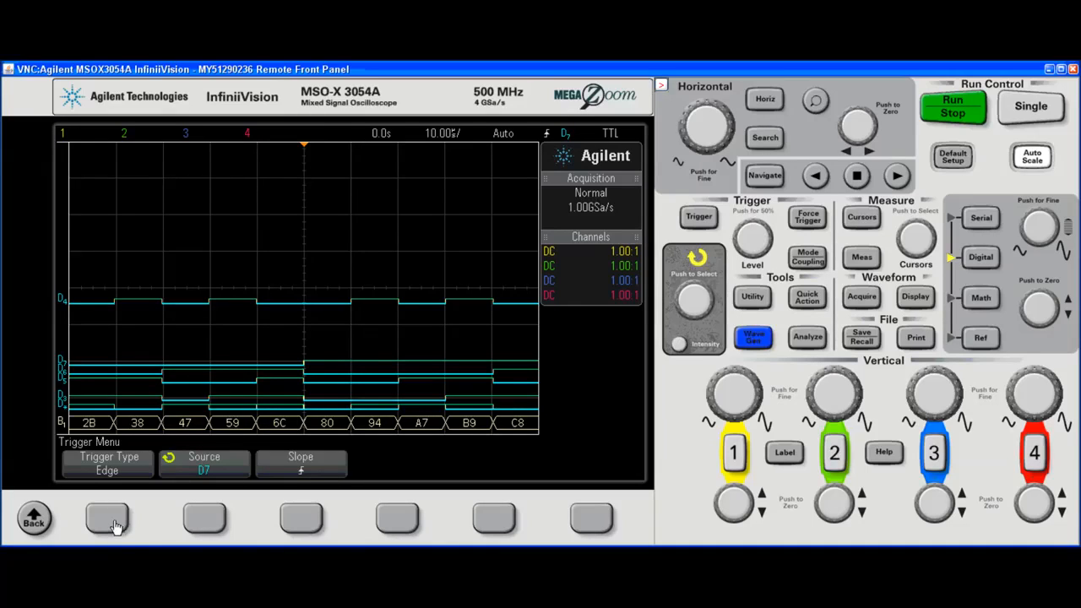
pyautogui.click(107, 462)
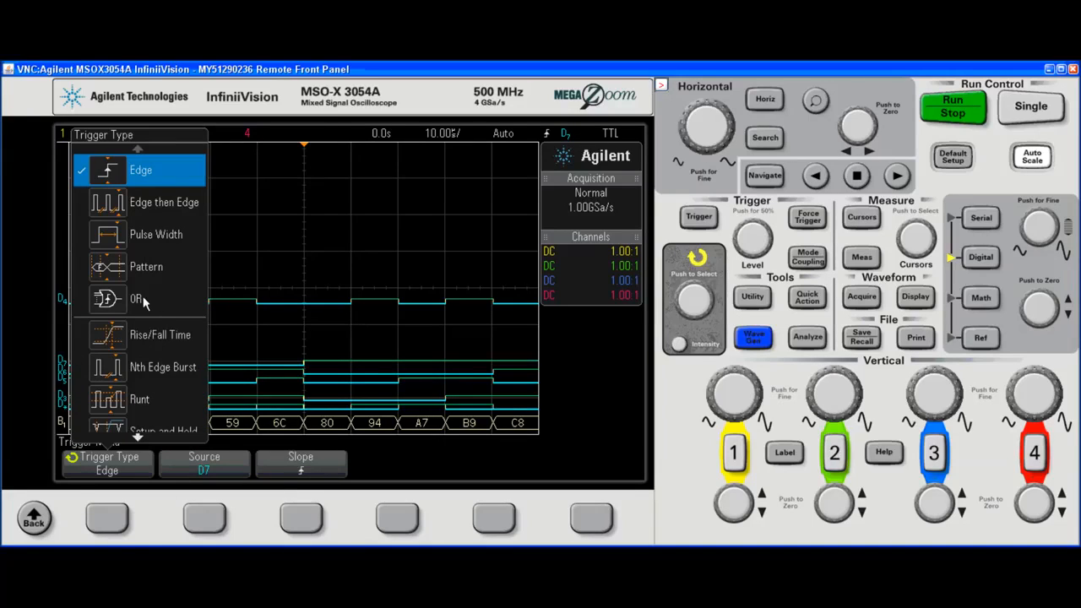
pyautogui.moveTo(702, 199)
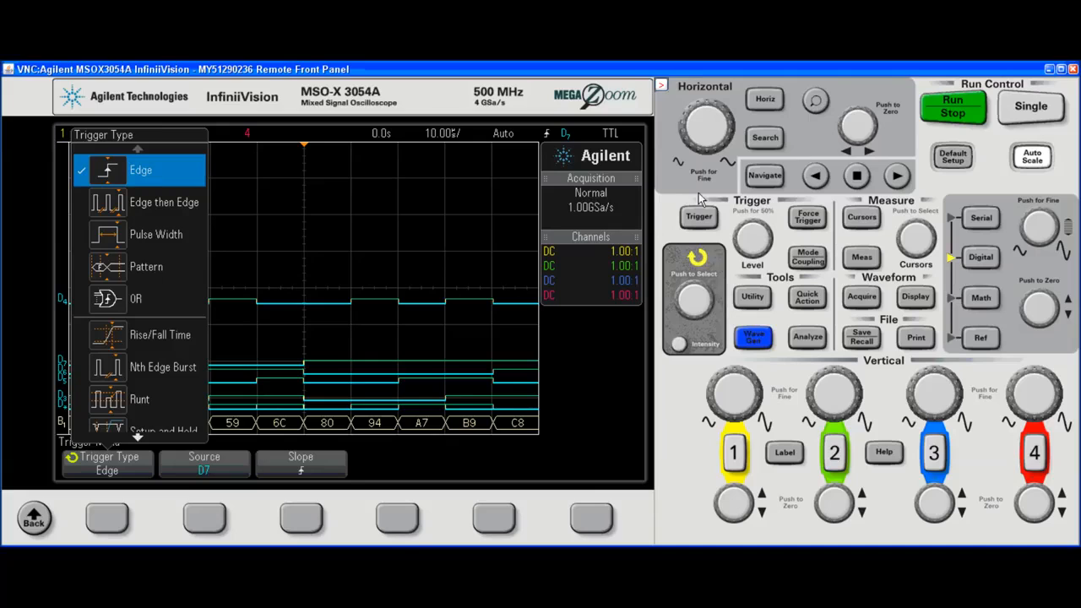
pyautogui.moveTo(680, 312)
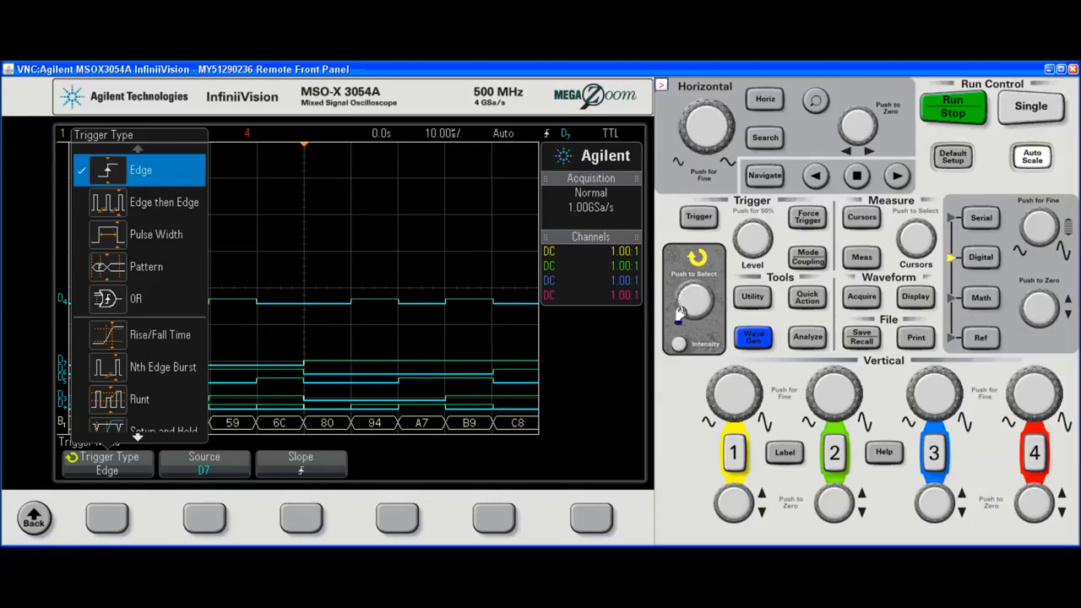
pyautogui.click(136, 298)
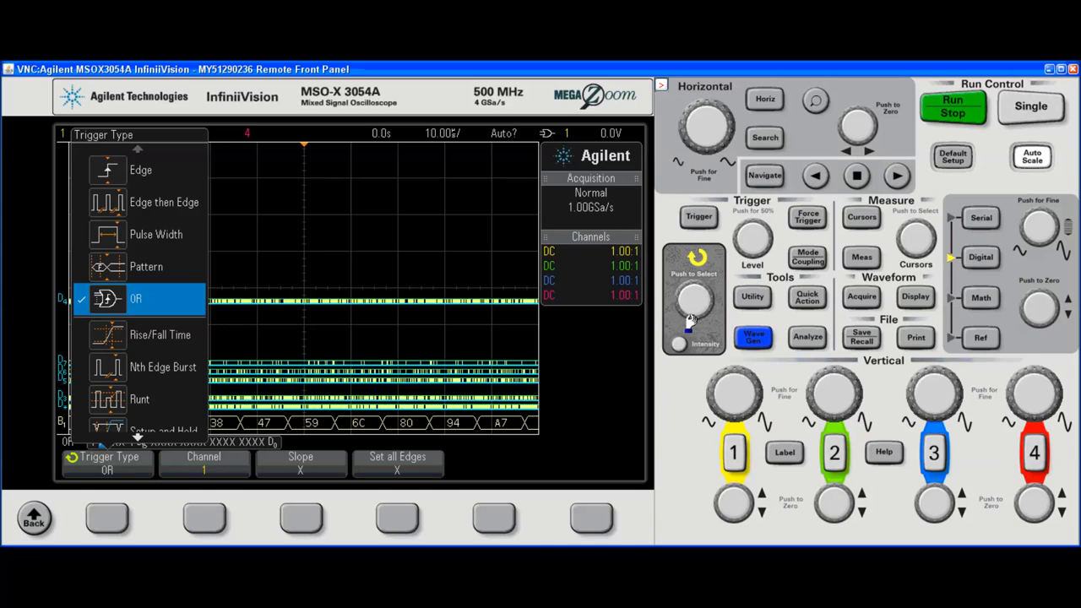
pyautogui.click(145, 266)
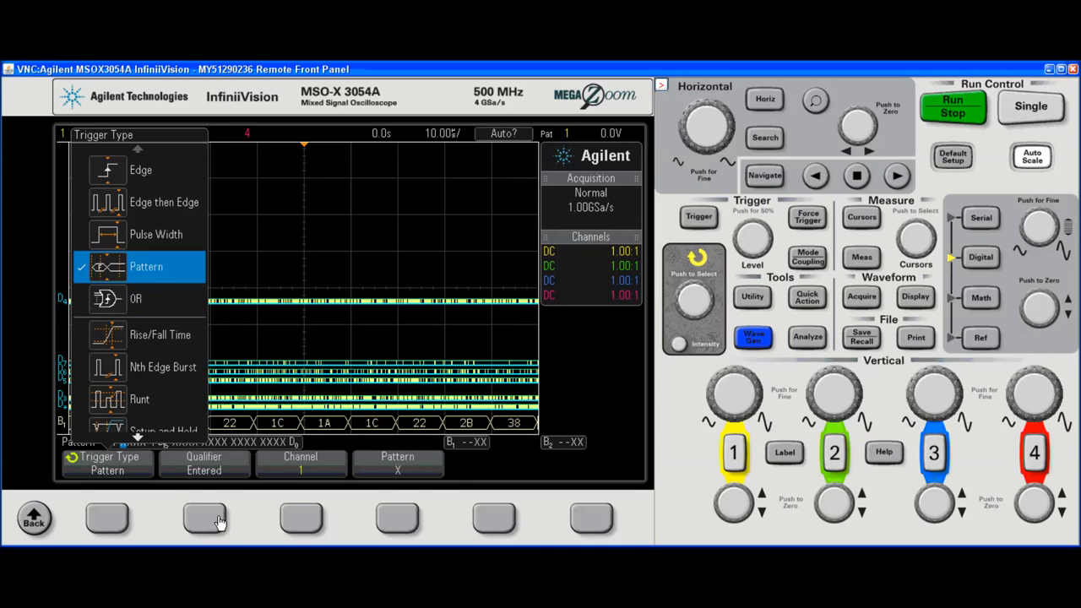
# Select Bus1 as the pattern trigger source.
pyautogui.click(204, 464)
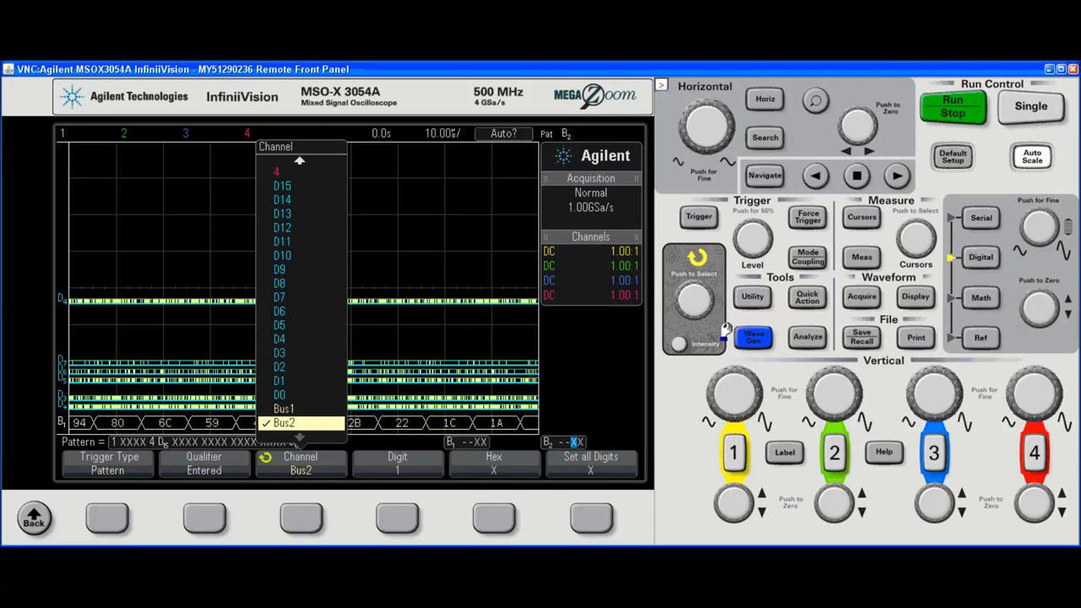
pyautogui.click(280, 395)
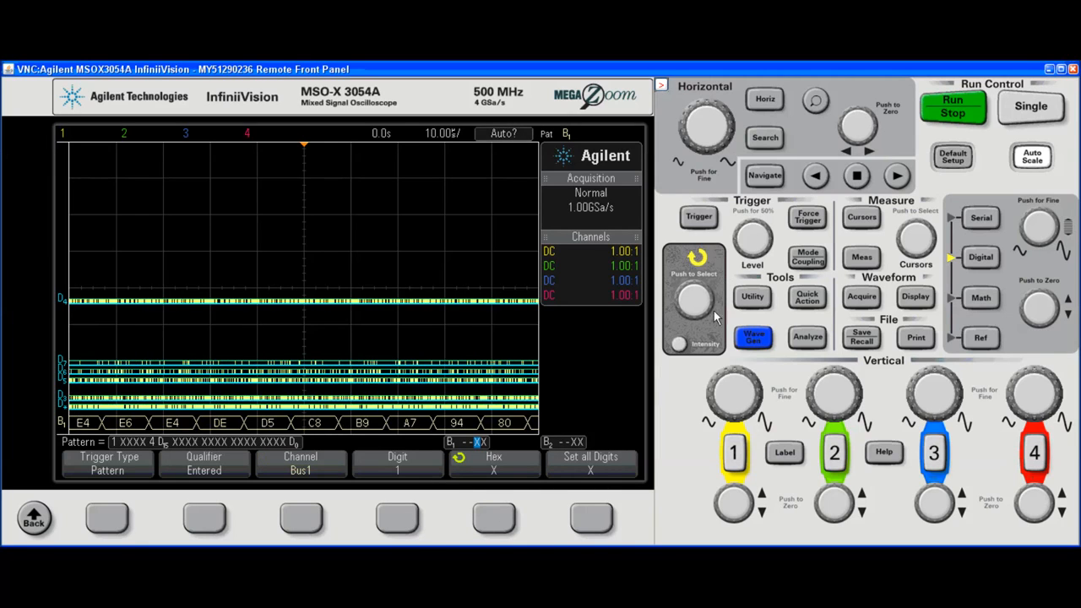
# Enter the Bus1 pattern digits A and 7 to trigger on hex A7.
pyautogui.click(692, 304)
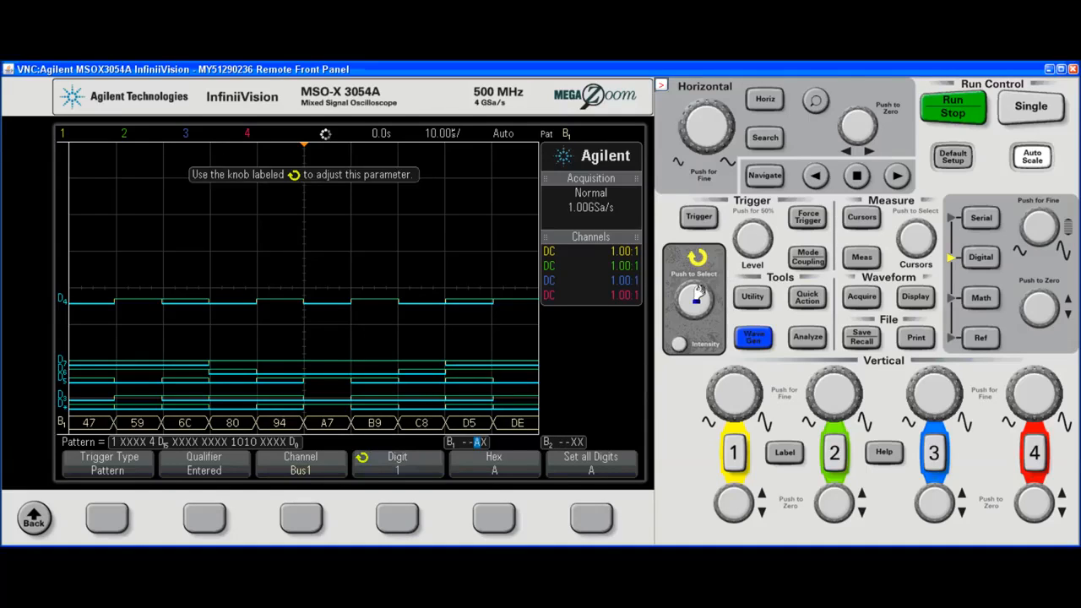
pyautogui.click(694, 299)
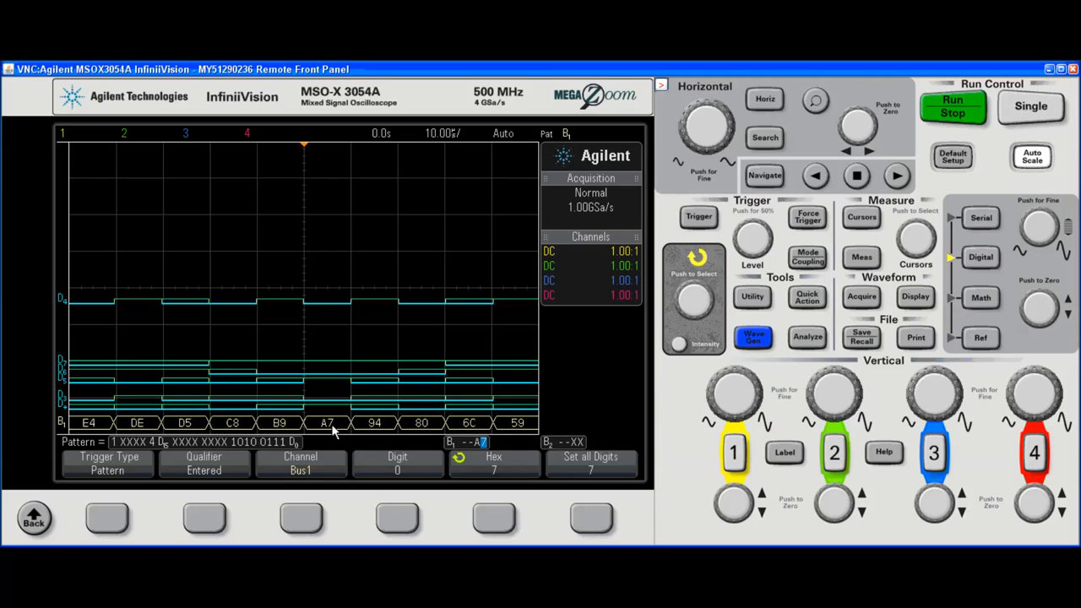
pyautogui.click(806, 257)
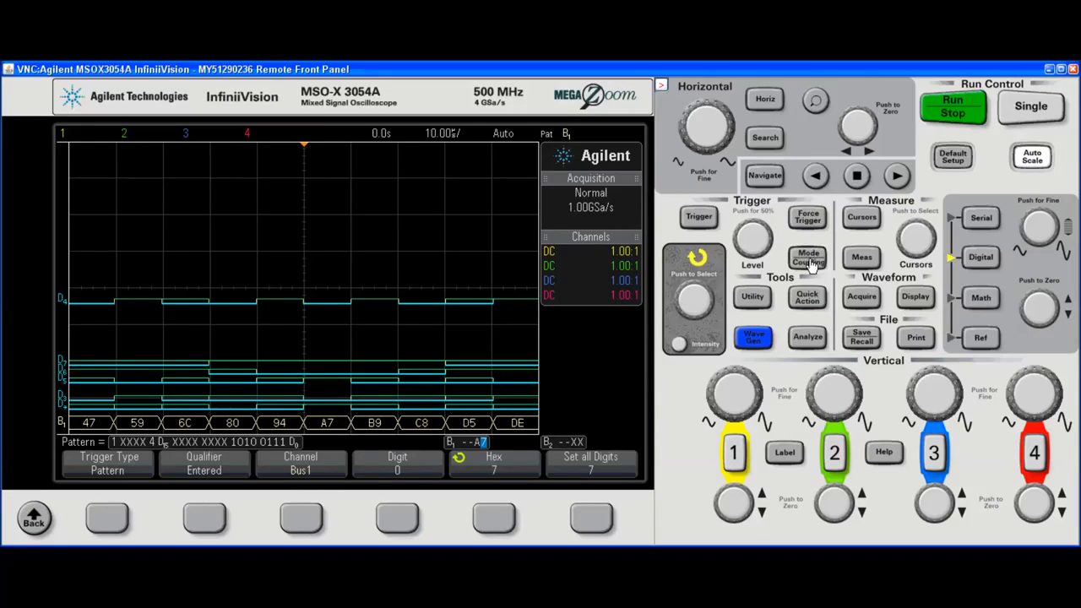
# Set the trigger mode to Normal and open the Save/Recall menu.
pyautogui.click(807, 258)
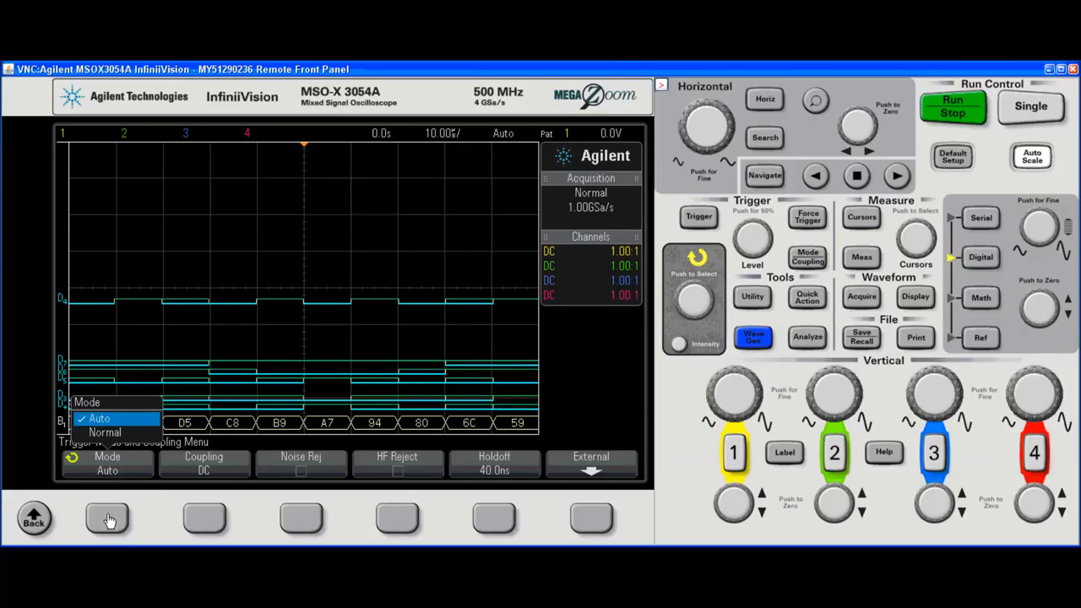
pyautogui.click(105, 432)
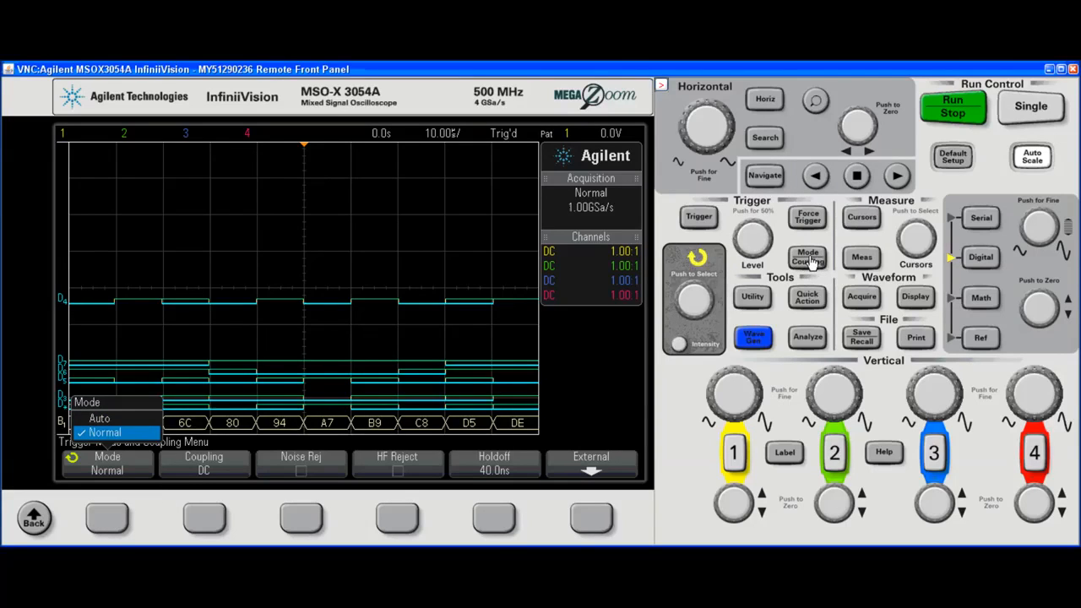
pyautogui.moveTo(954, 319)
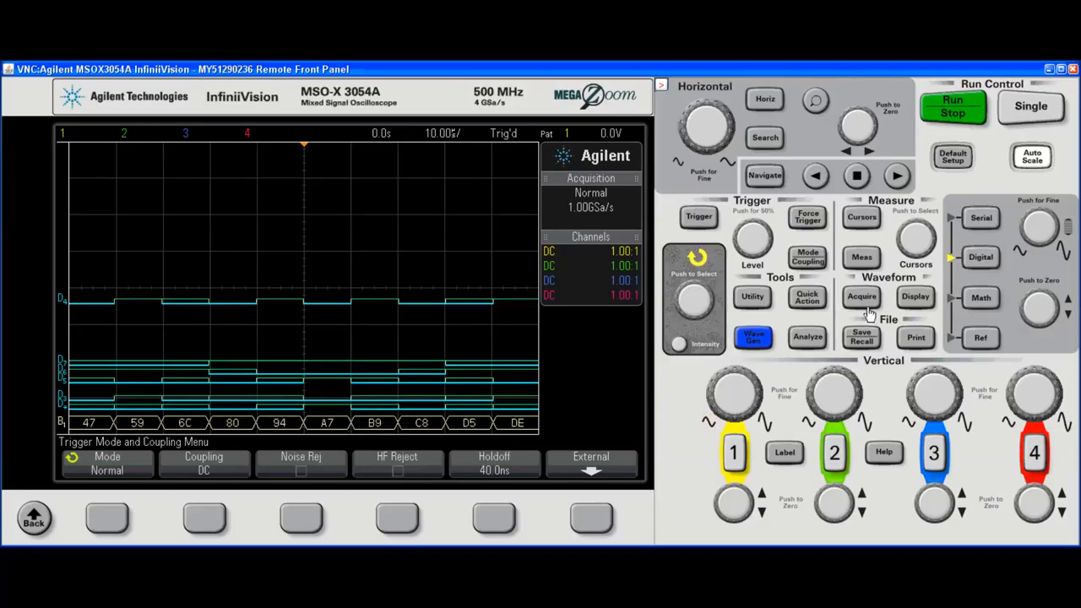
pyautogui.click(861, 336)
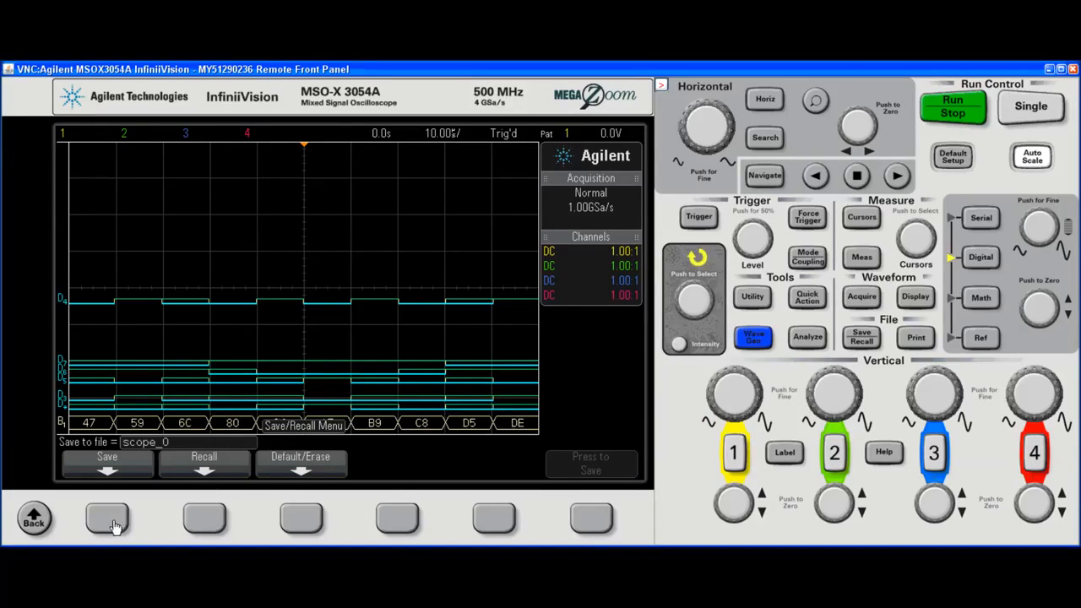
# Open the Save menu, showing Lister format and file name scope_0.
pyautogui.click(106, 463)
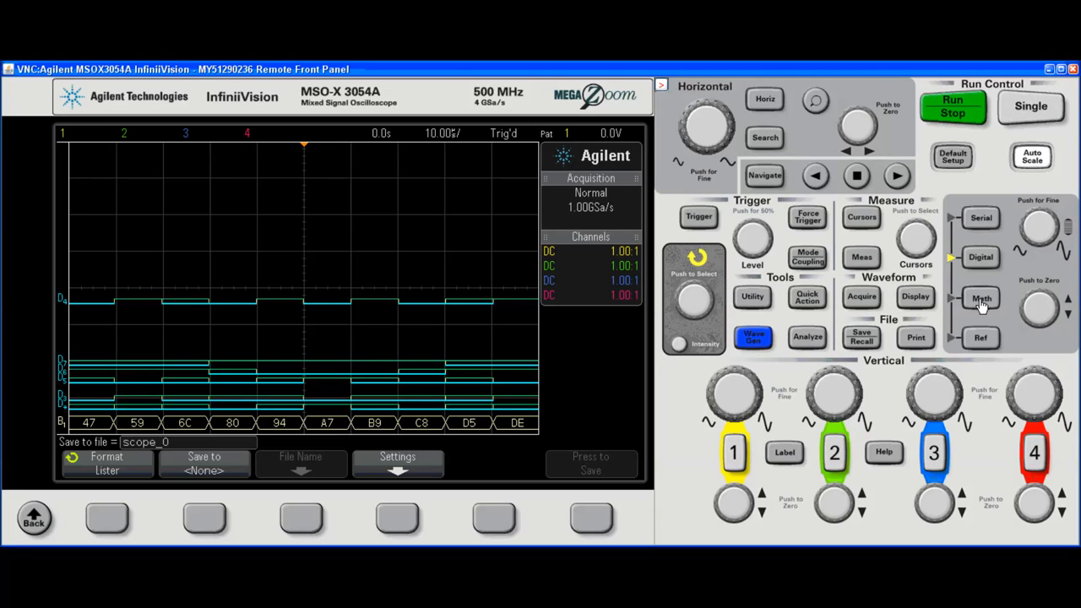
# Turn on a math waveform, keeping the f(t) function.
pyautogui.click(980, 297)
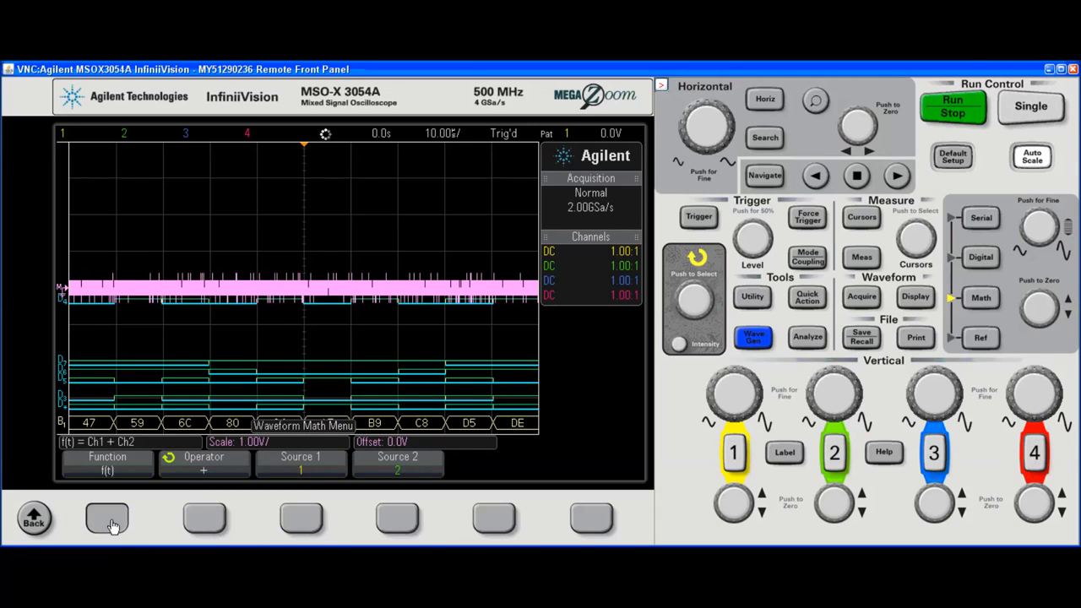
pyautogui.click(107, 462)
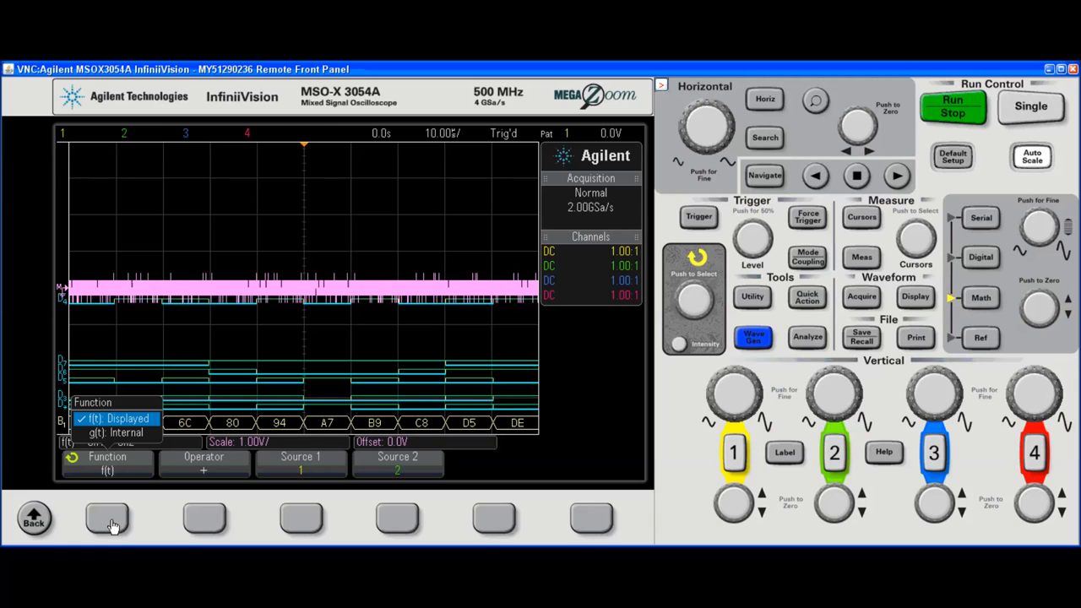
pyautogui.click(204, 463)
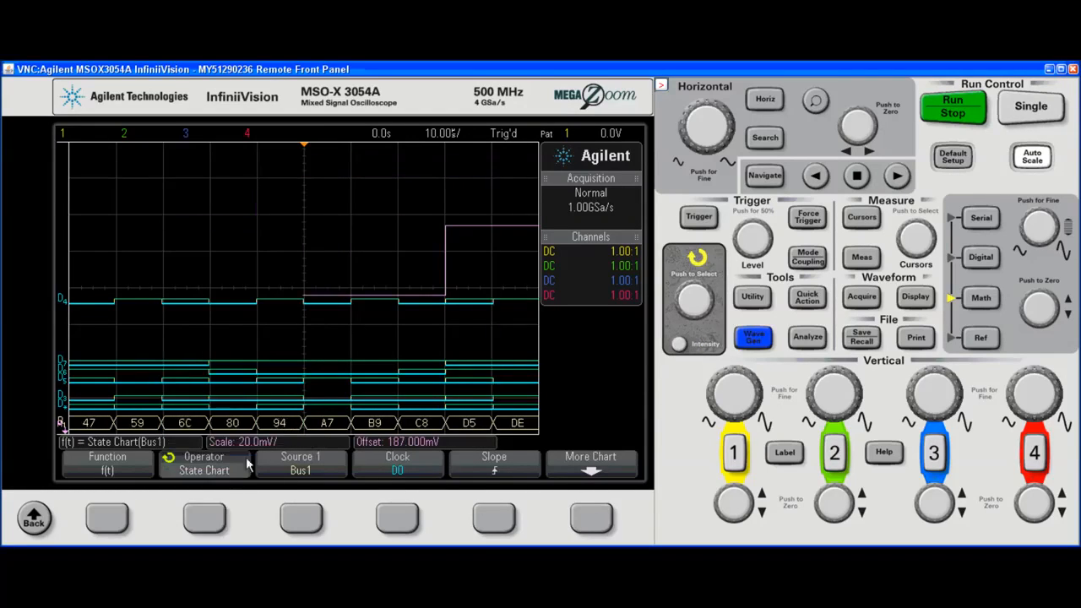
# Chart Bus1 as a logic bus state chart clocked on rising D0 edges.
pyautogui.click(204, 462)
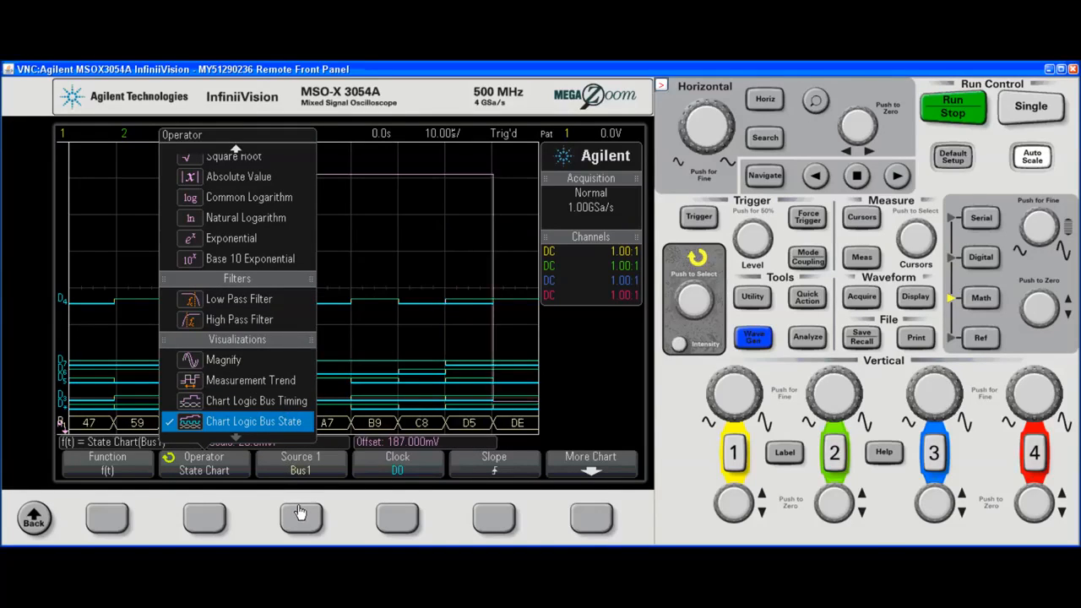
pyautogui.click(253, 420)
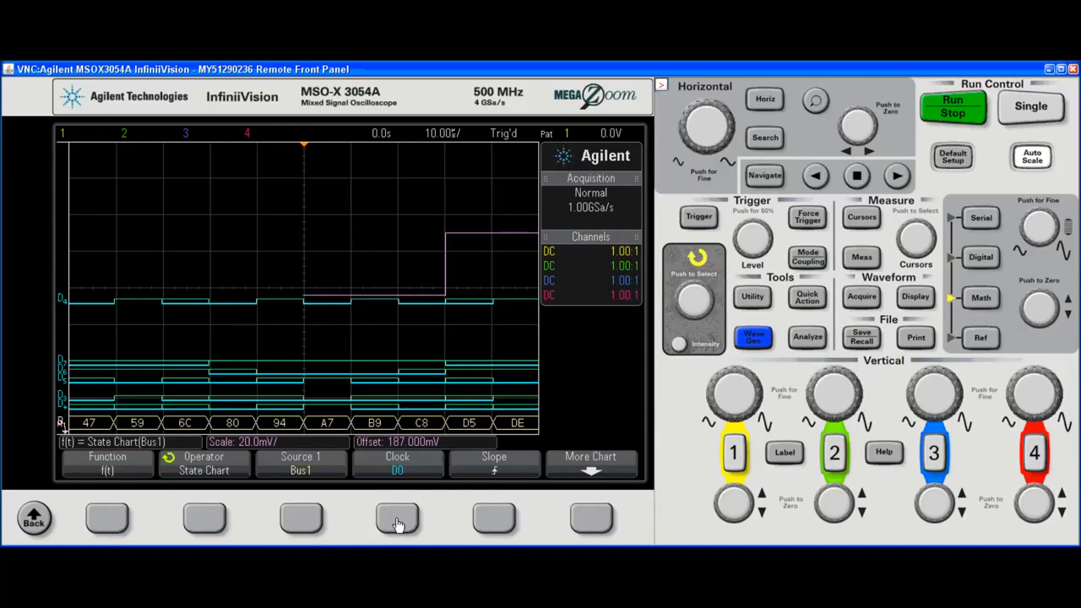
pyautogui.click(397, 463)
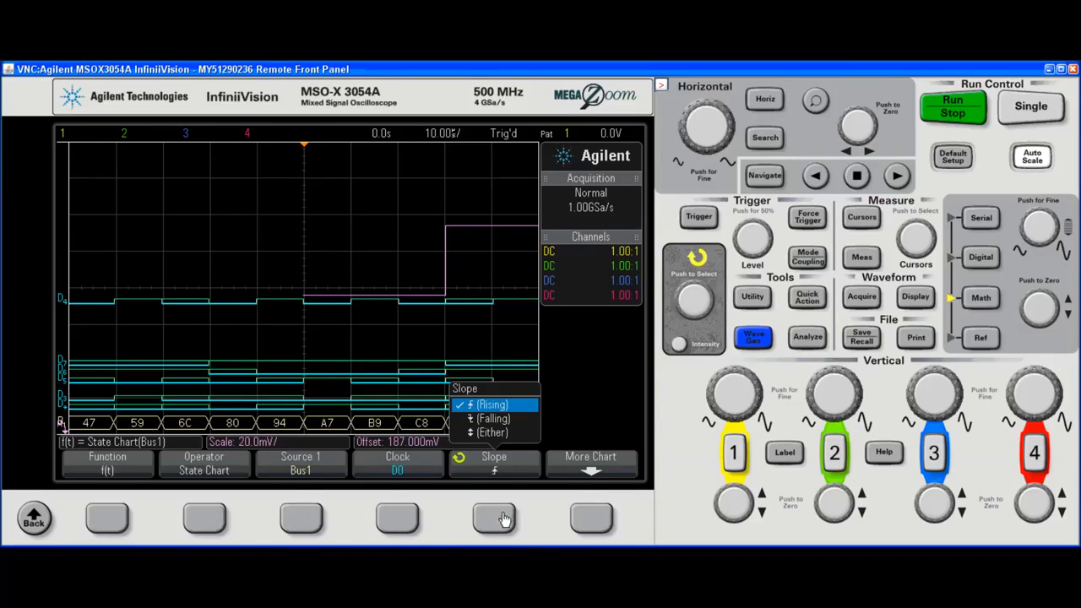
pyautogui.moveTo(507, 441)
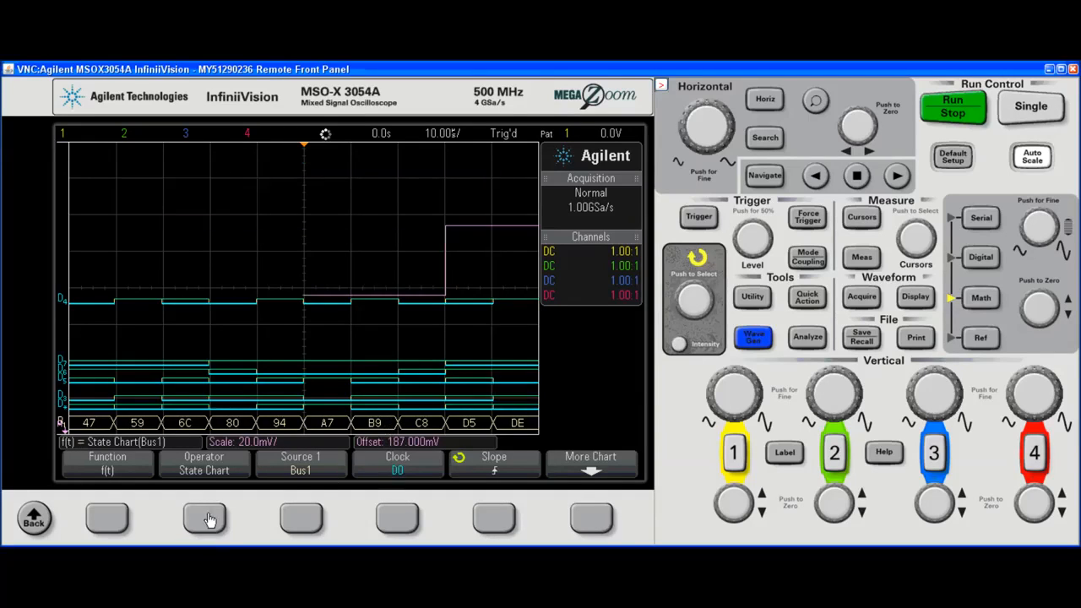
pyautogui.click(203, 463)
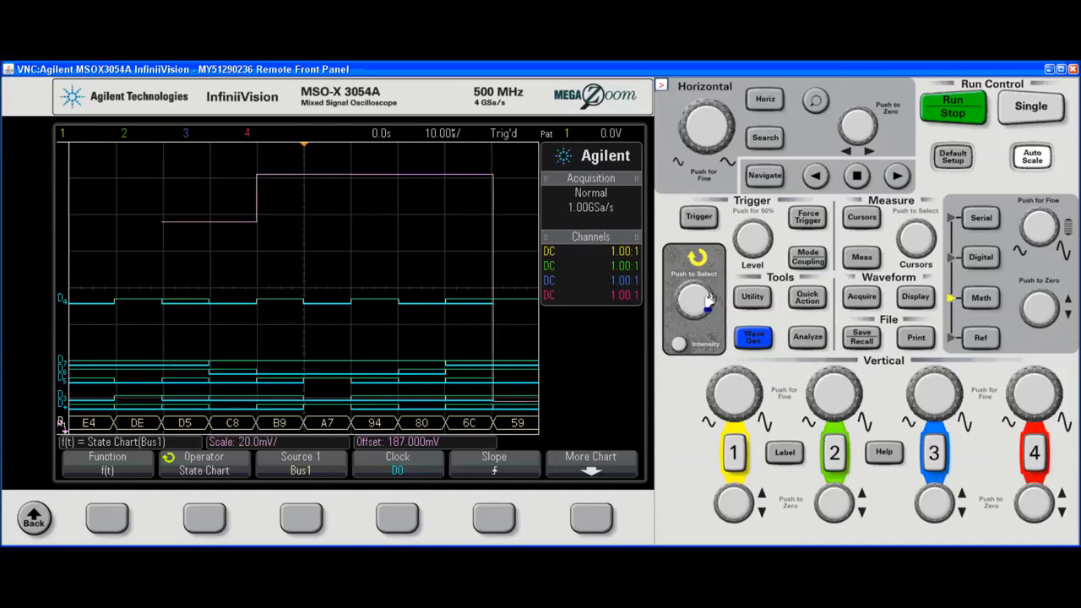
# Switch the math operator to Chart Logic Bus Timing for Bus1.
pyautogui.click(204, 463)
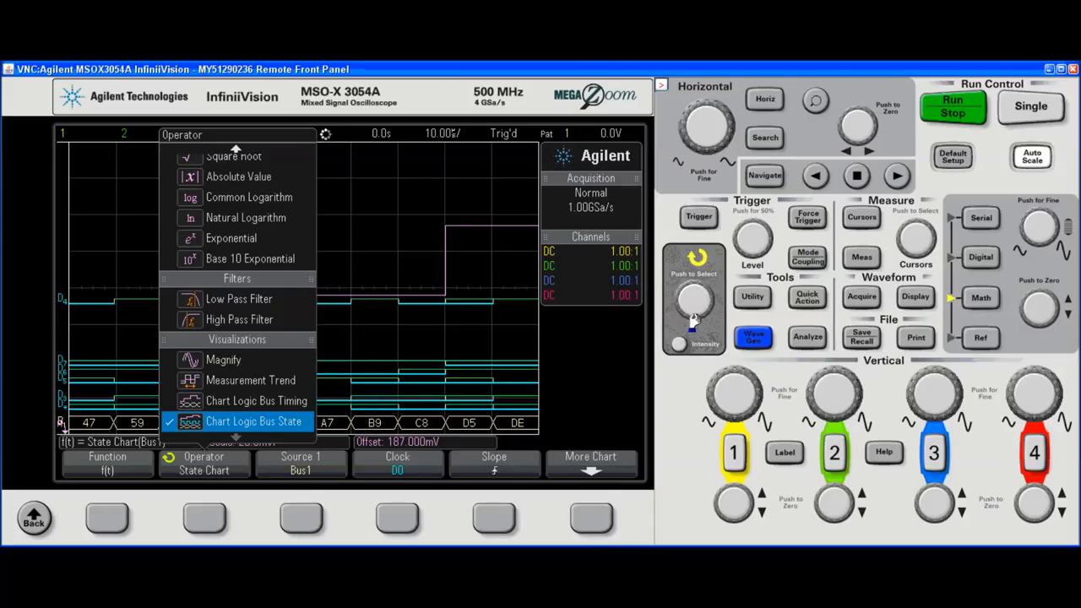
pyautogui.click(251, 380)
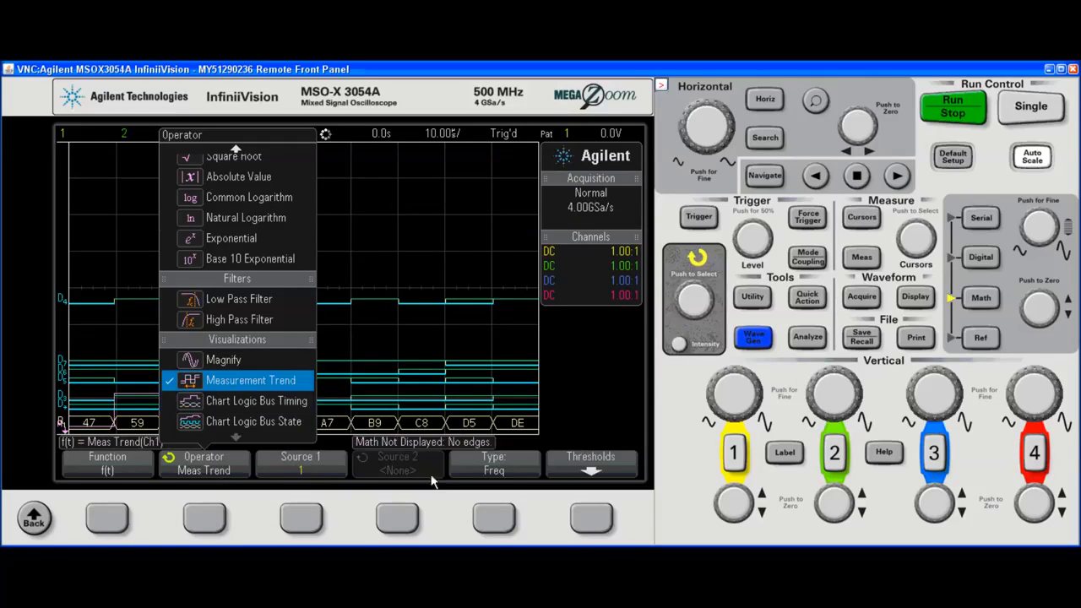
pyautogui.moveTo(696, 300)
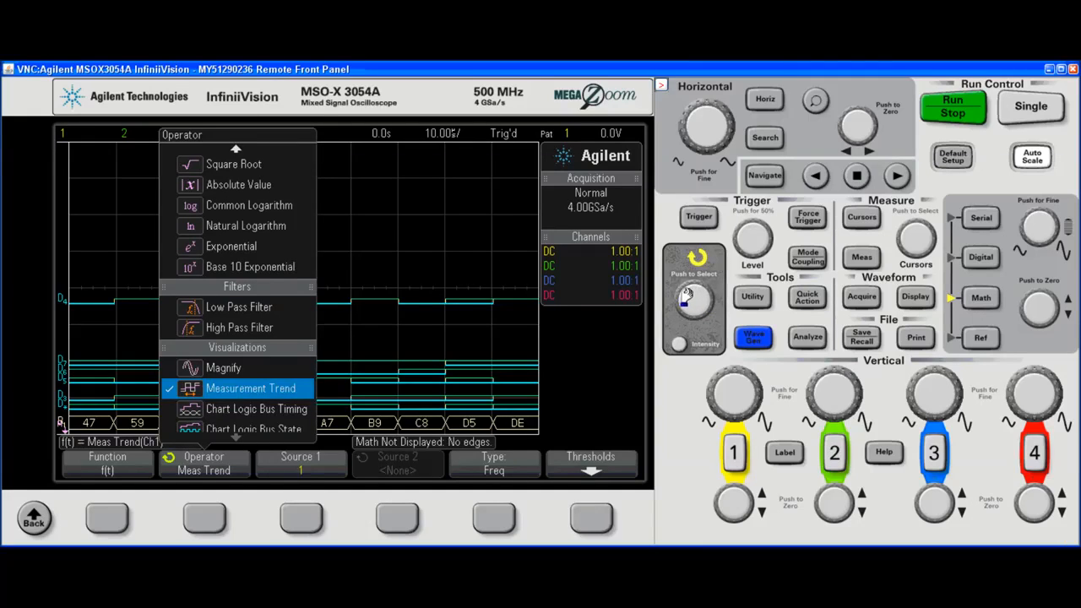
pyautogui.click(253, 421)
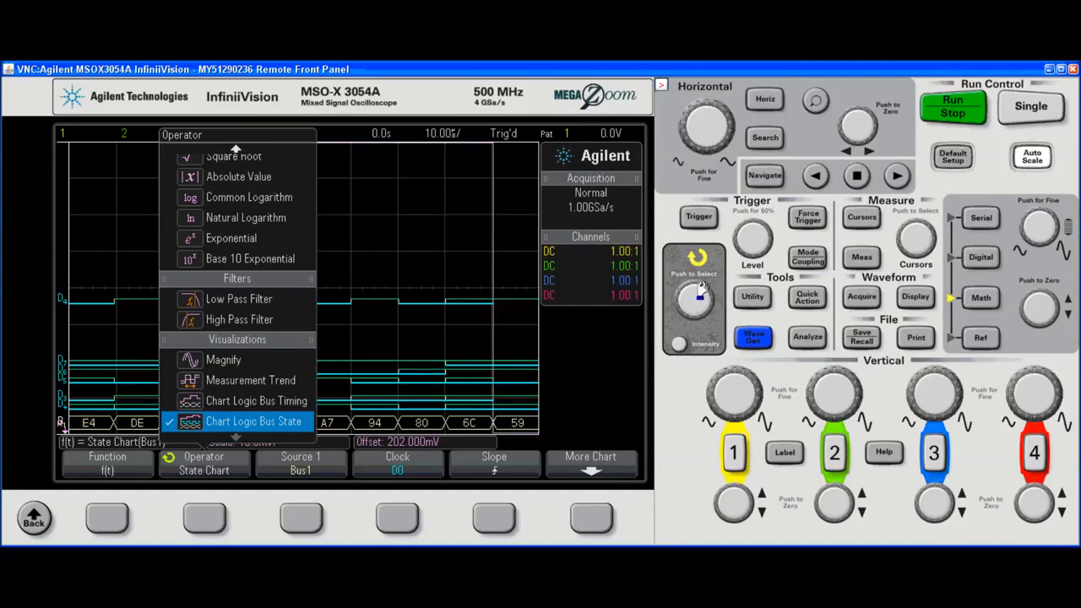
pyautogui.click(256, 400)
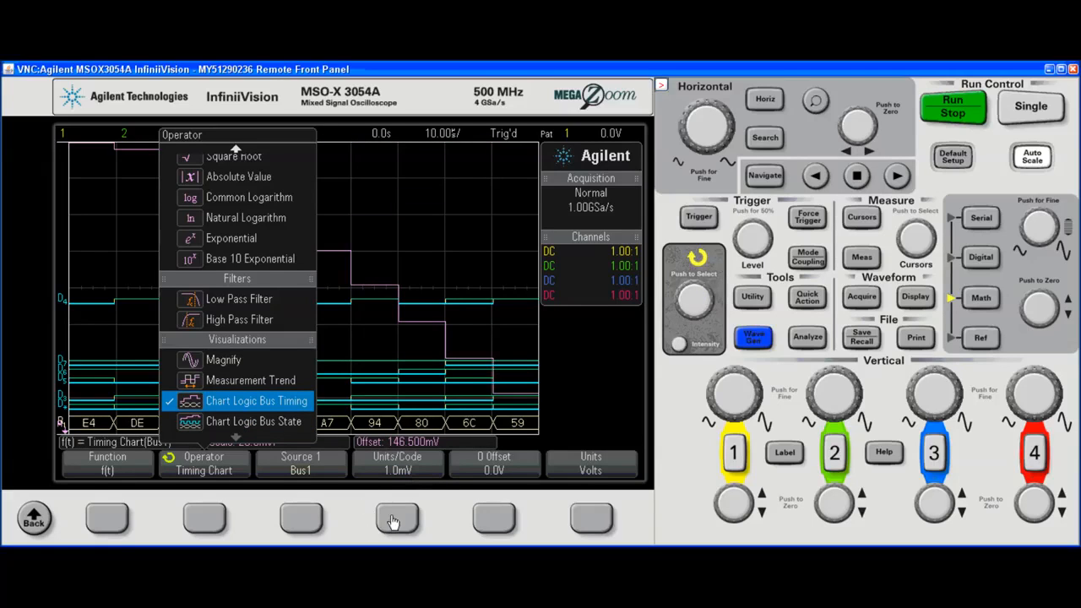
pyautogui.click(256, 400)
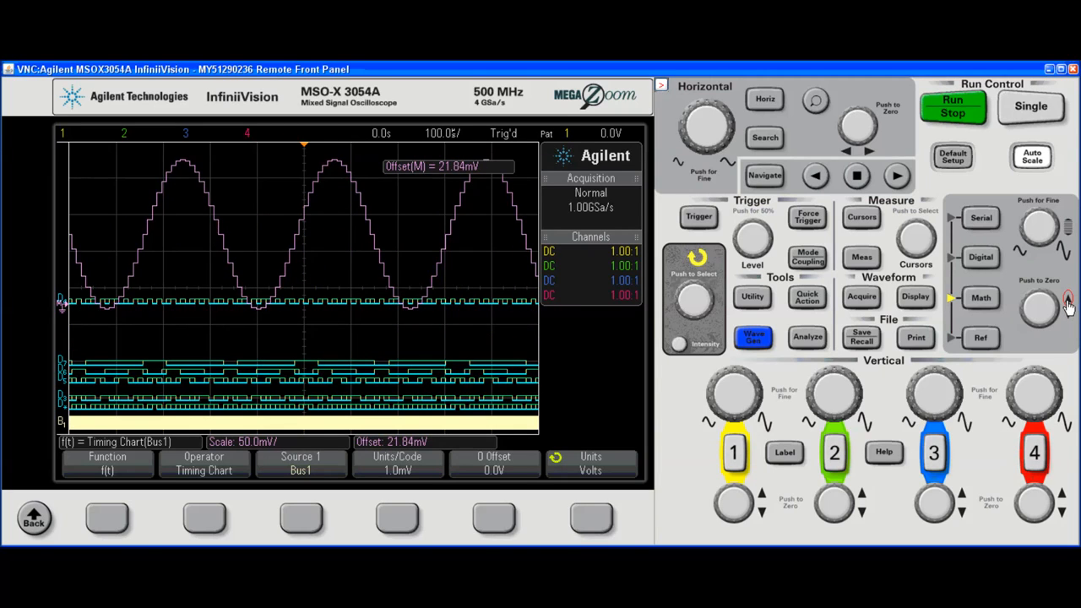
# Raise the Bus1 timing chart with a 31.20 mV math offset.
pyautogui.click(1068, 312)
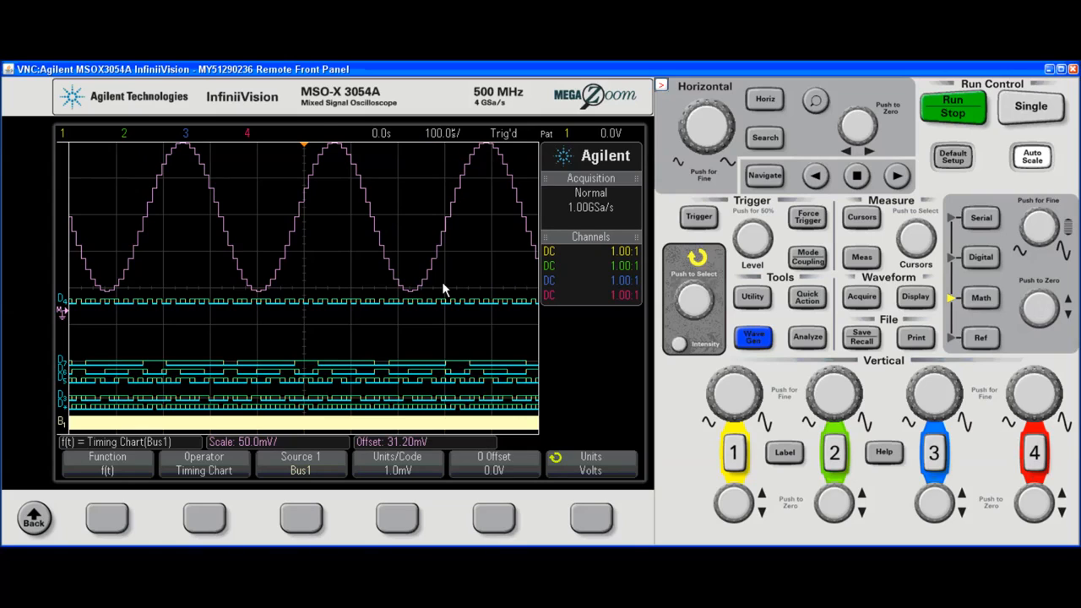
pyautogui.moveTo(325, 133)
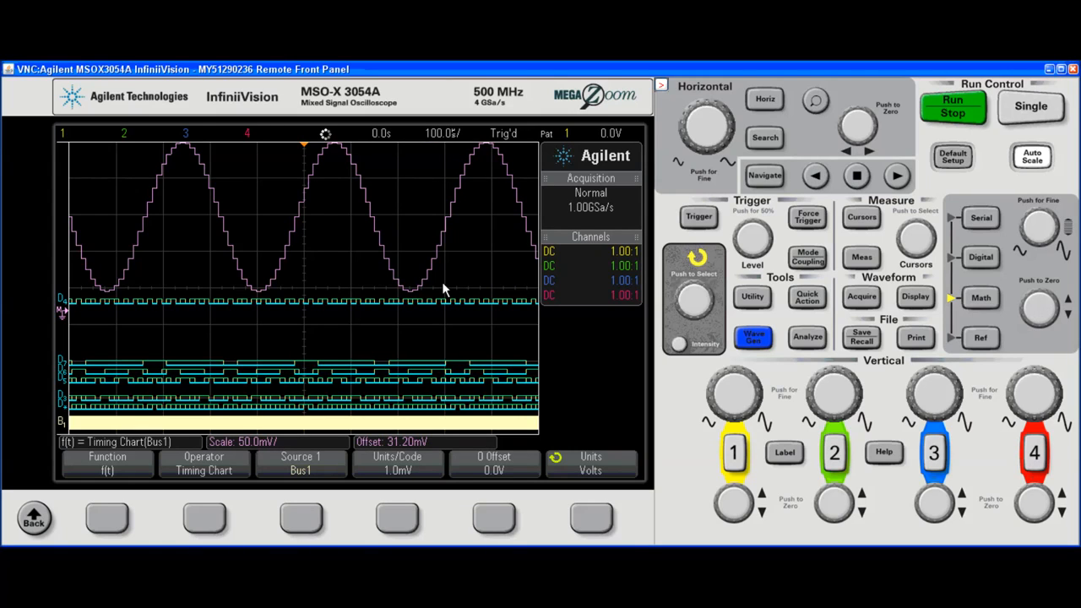